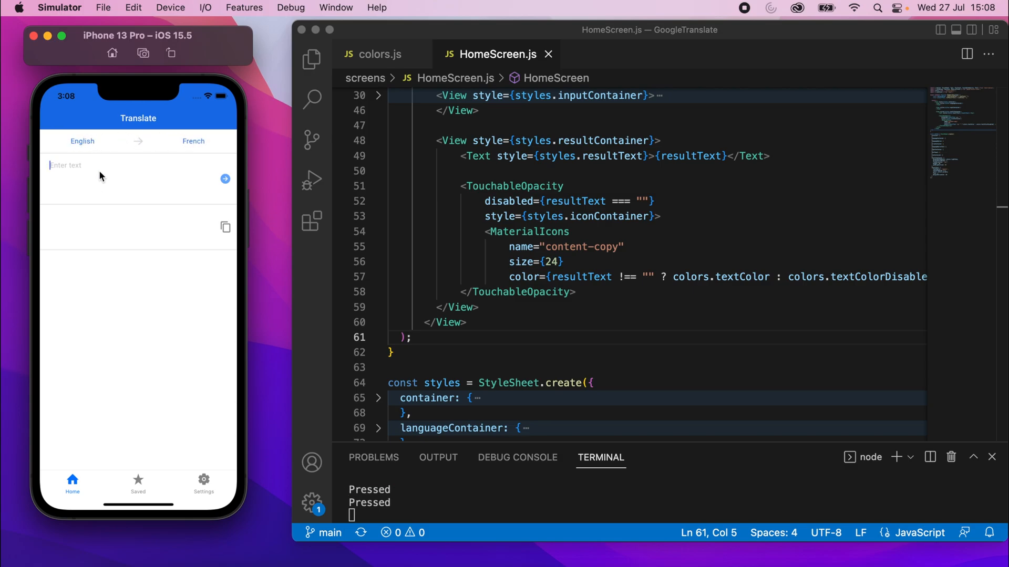
pyautogui.moveTo(109, 229)
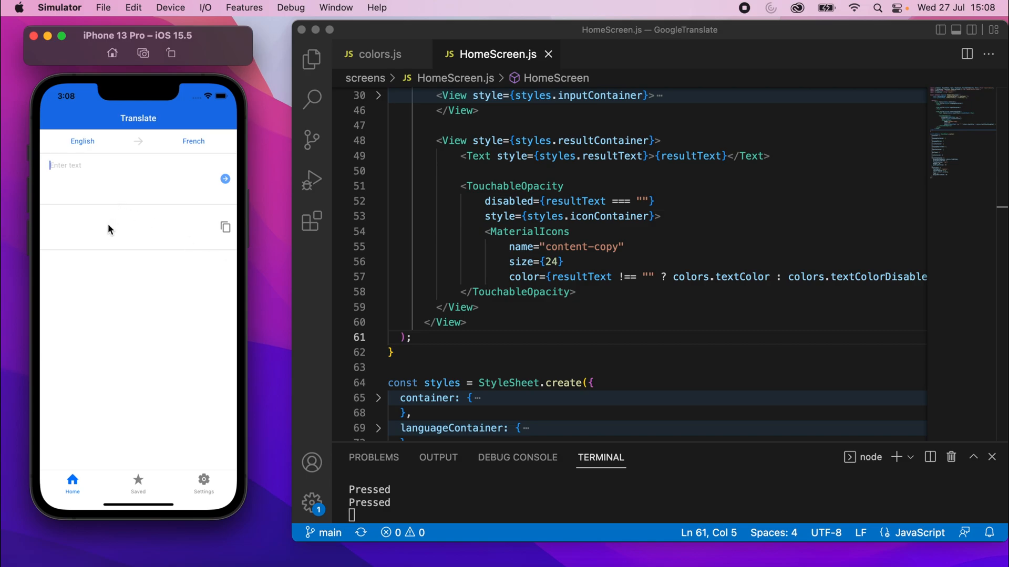
pyautogui.moveTo(143, 320)
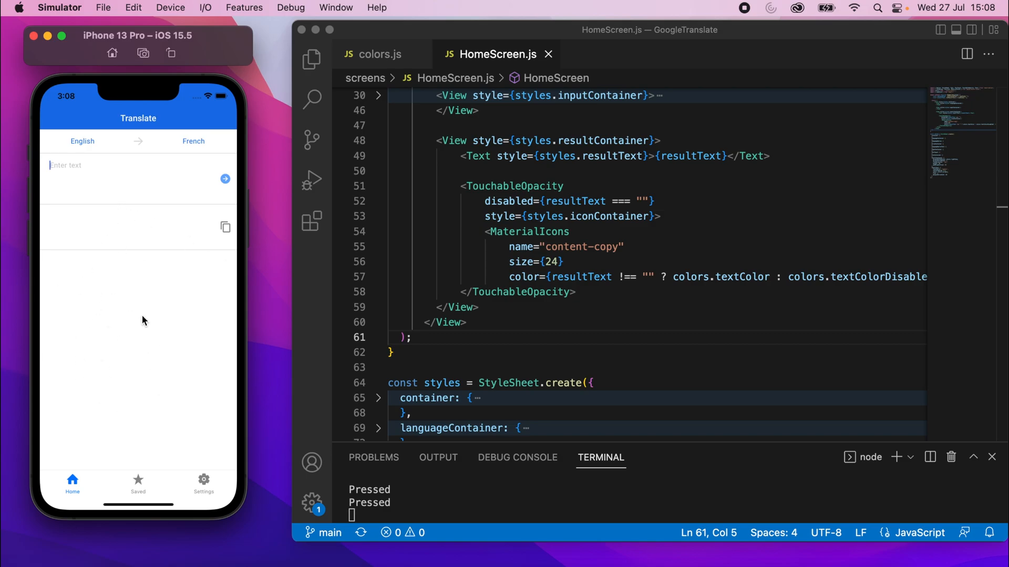
pyautogui.moveTo(159, 358)
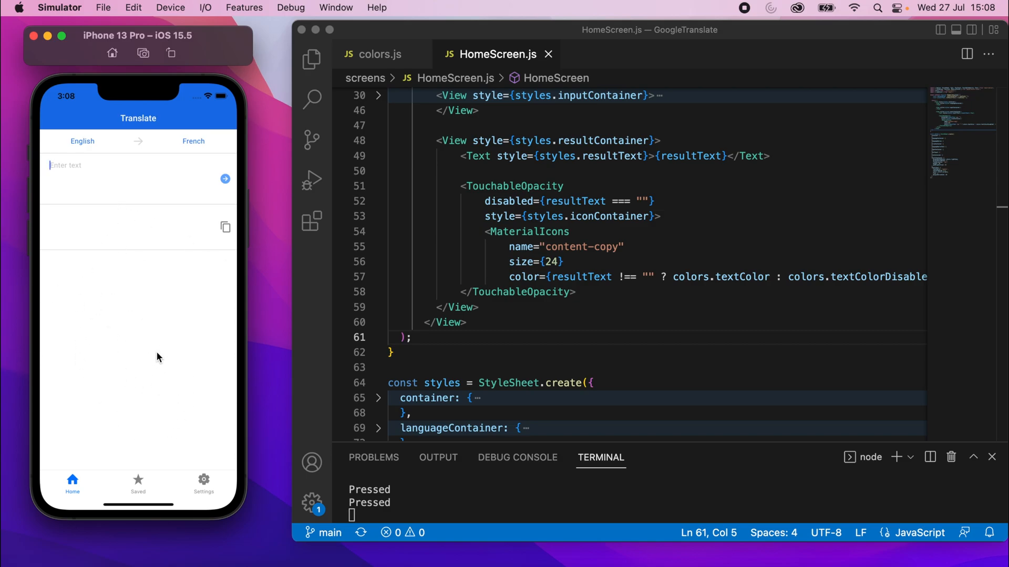
pyautogui.moveTo(155, 200)
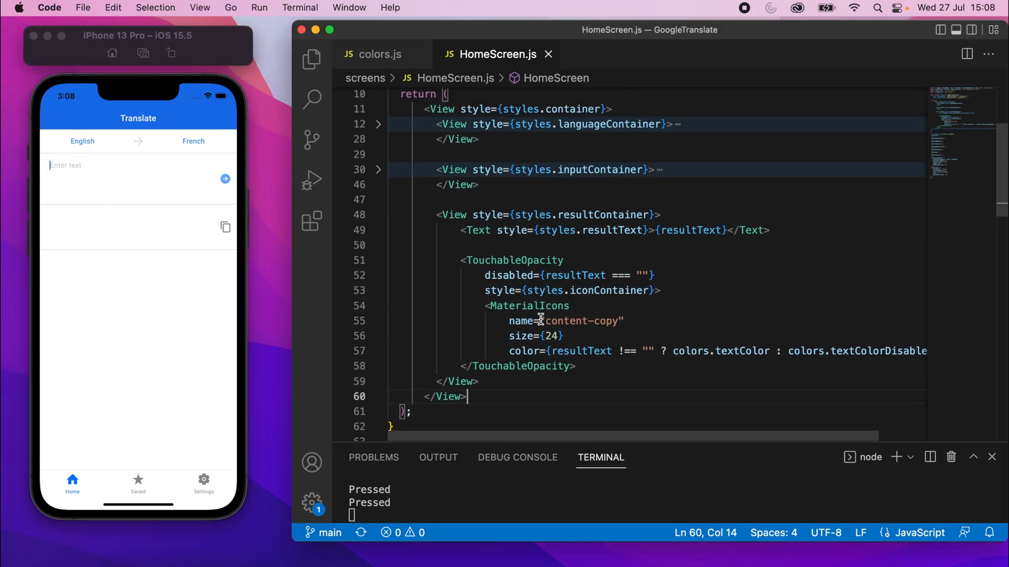
# Step: Insert a View styled with styles.historyContainer after the result container in HomeScreen.js
pyautogui.scroll(-3)
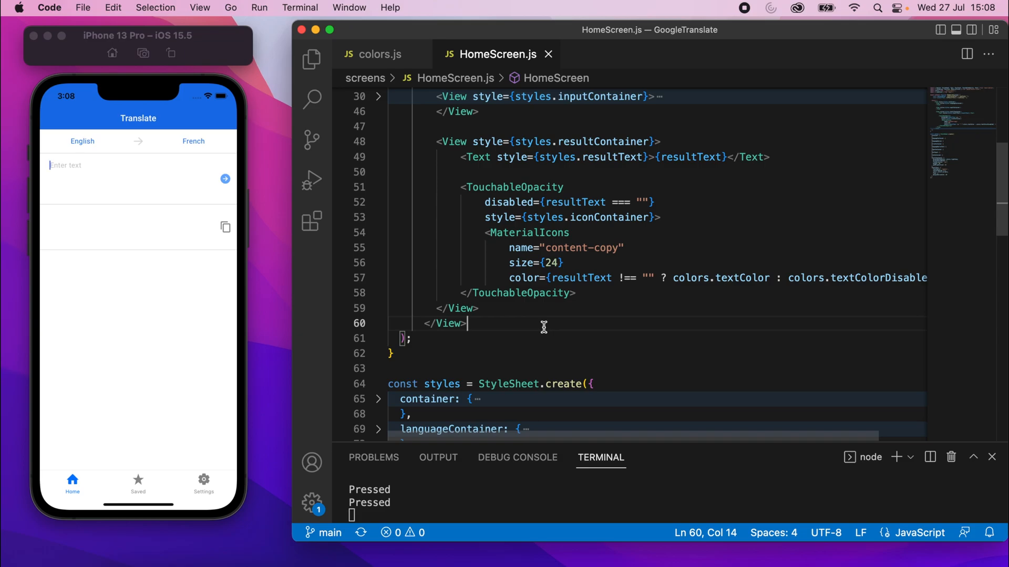
pyautogui.click(507, 201)
pyautogui.write('<View></View>')
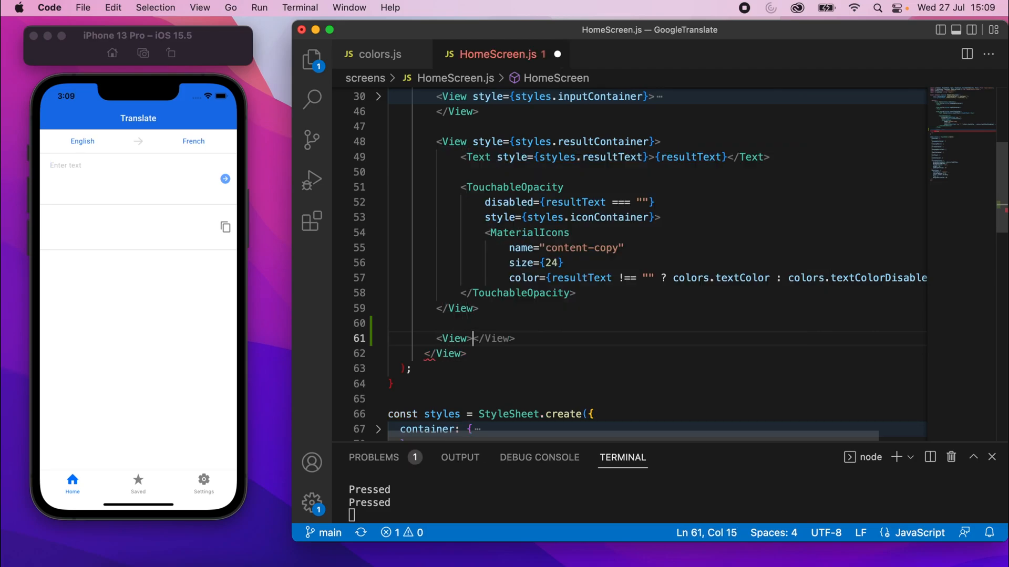
pyautogui.write('style={st}>')
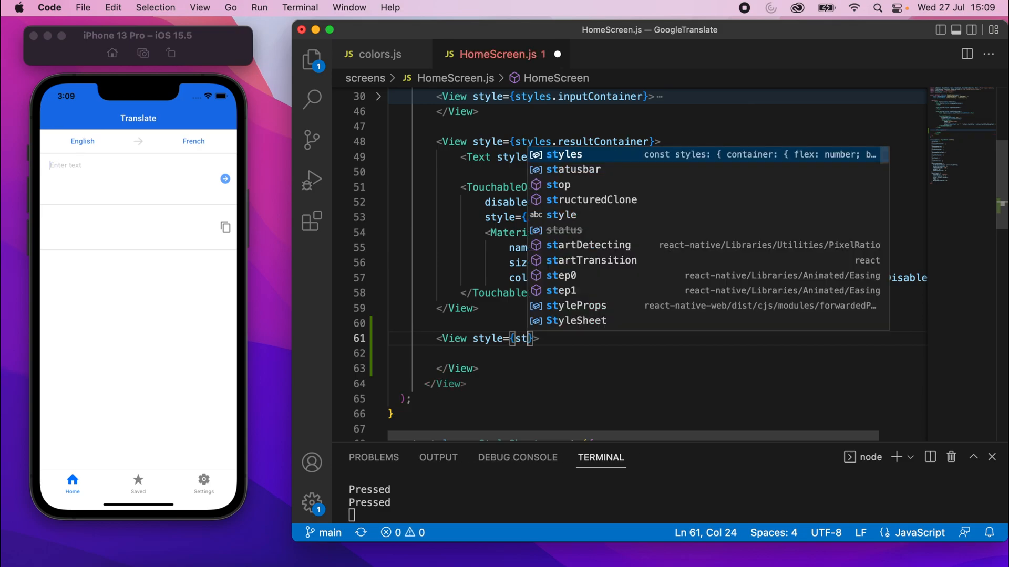
pyautogui.write('hist')
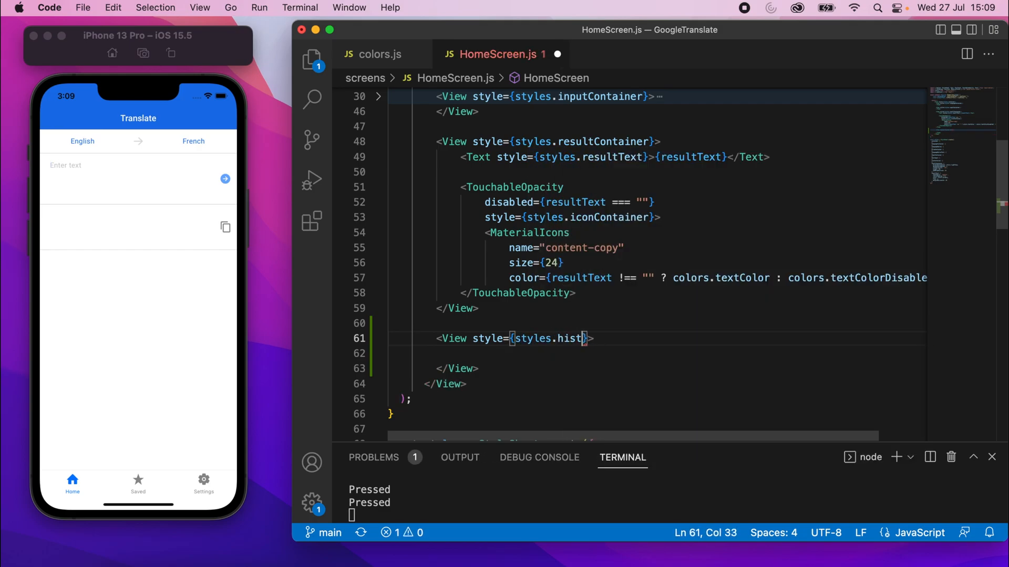
pyautogui.write('oryContainer')
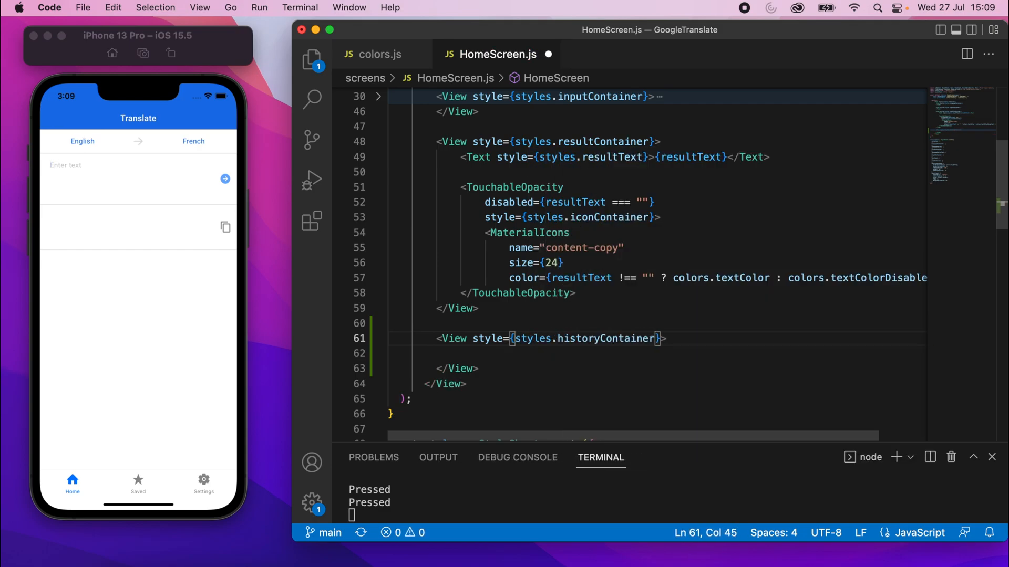
pyautogui.doubleClick(604, 338)
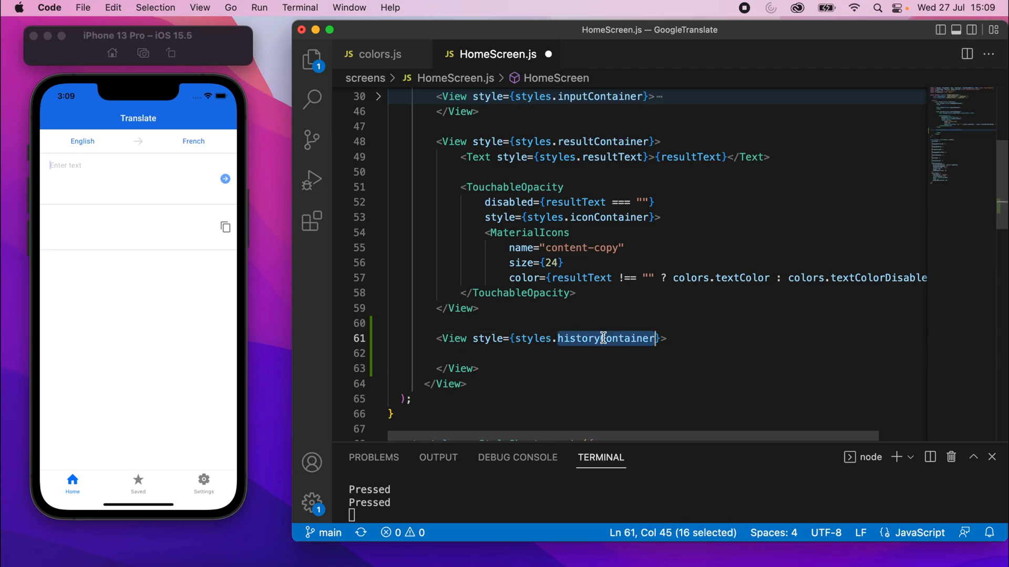
pyautogui.moveTo(504, 369)
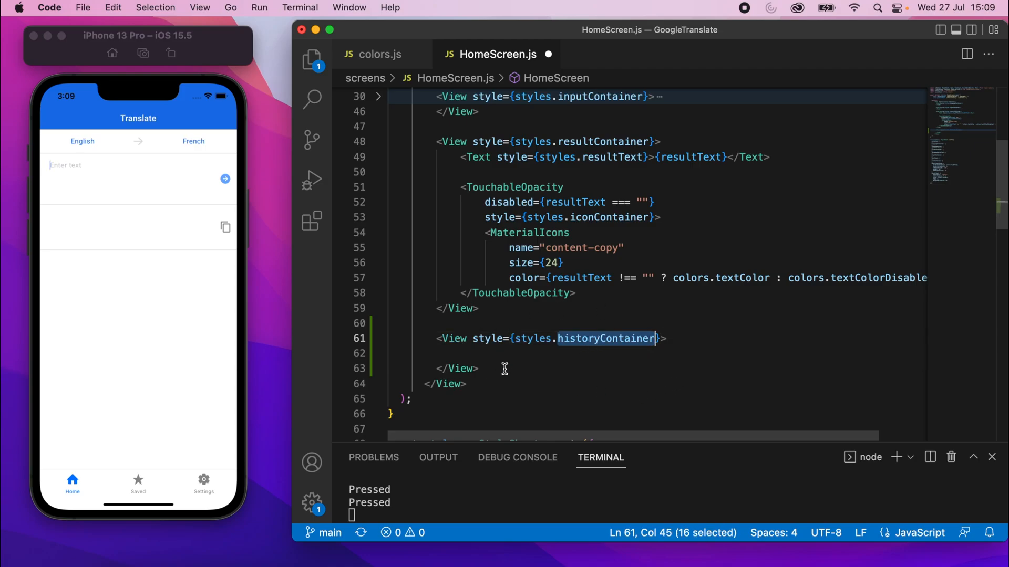
pyautogui.scroll(-3)
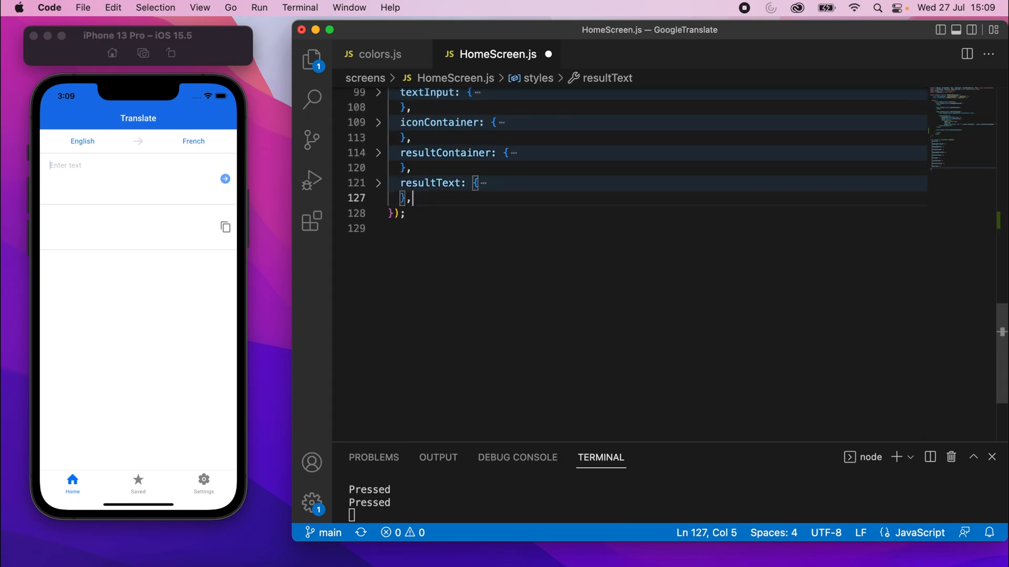
# Step: Write historyContainer with backgroundColor colors.lightGrey, flex 1 and padding 10
pyautogui.write('historyContainer: {')
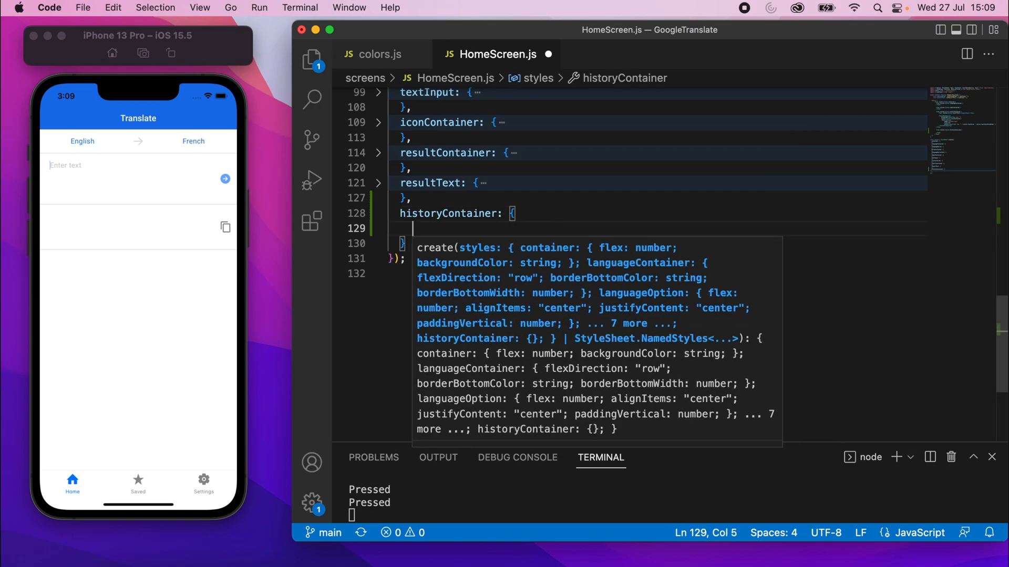
pyautogui.write('backgroundColor:')
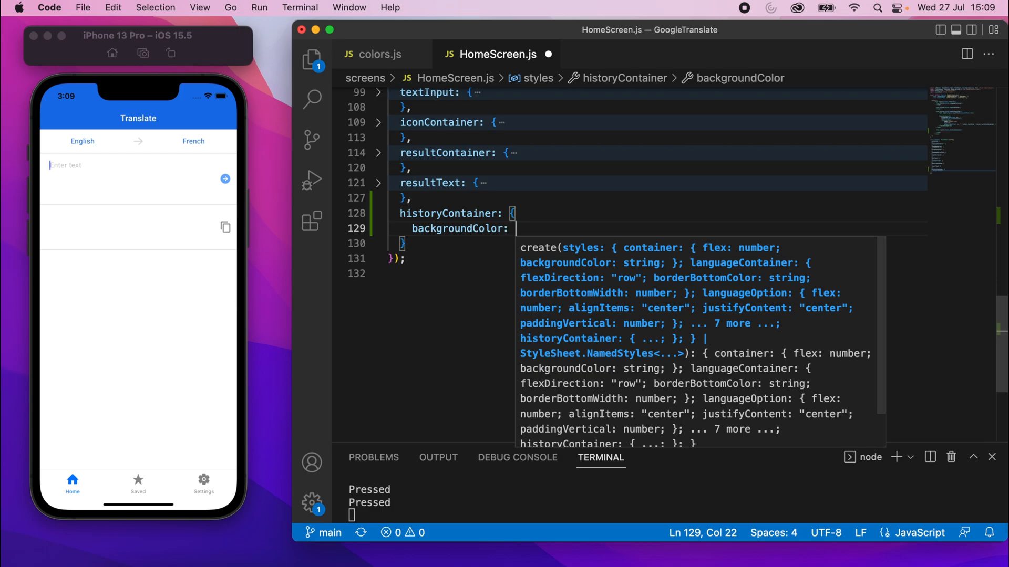
pyautogui.write('colors.')
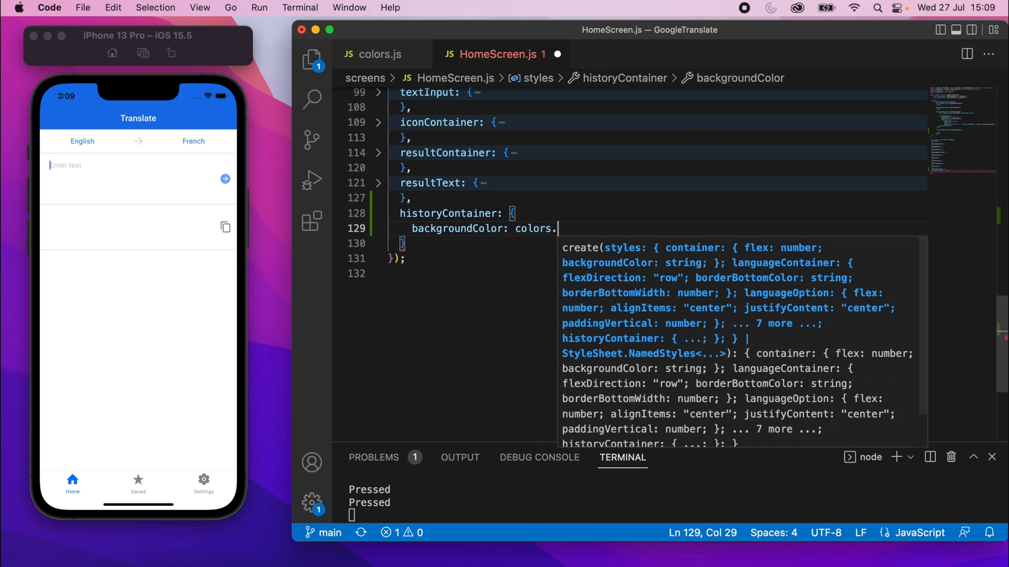
pyautogui.write('lightGrey,')
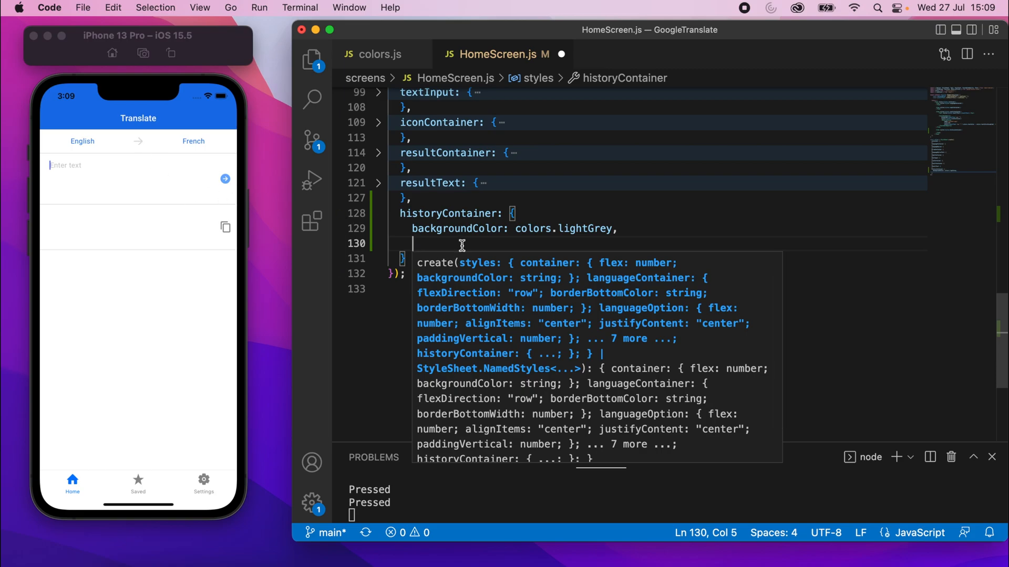
pyautogui.write('flex')
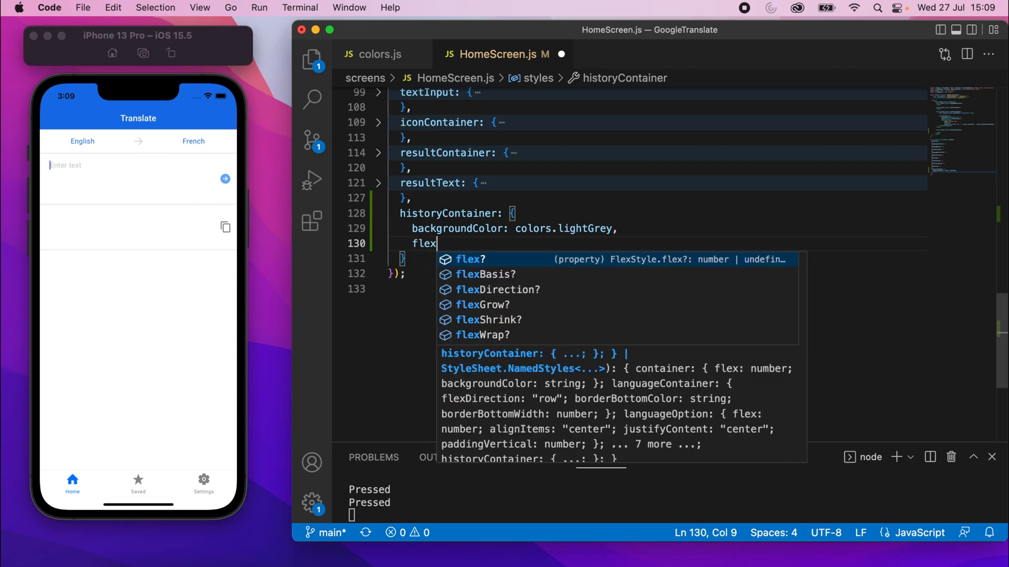
pyautogui.write(': 1')
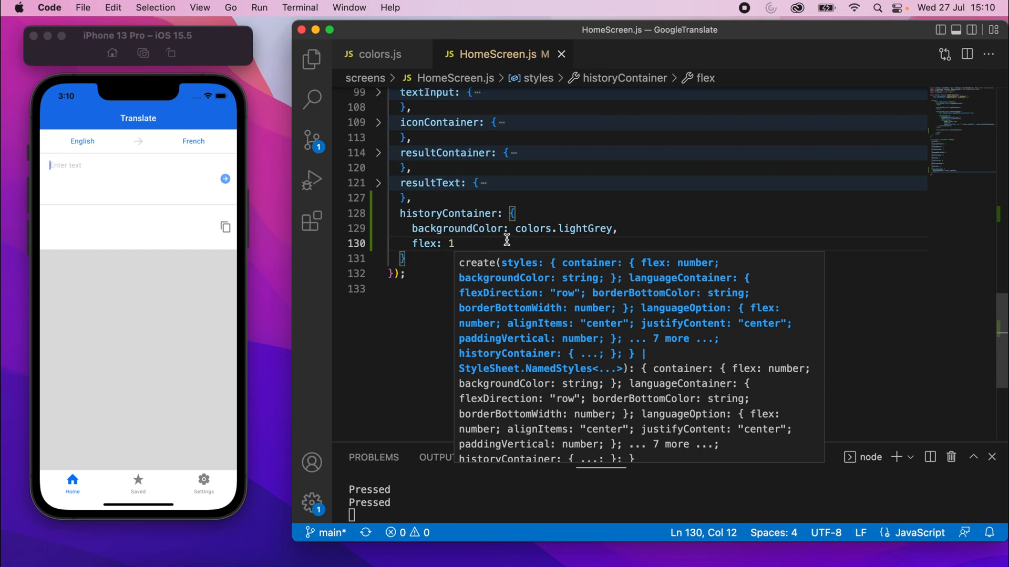
pyautogui.write('padding: 10')
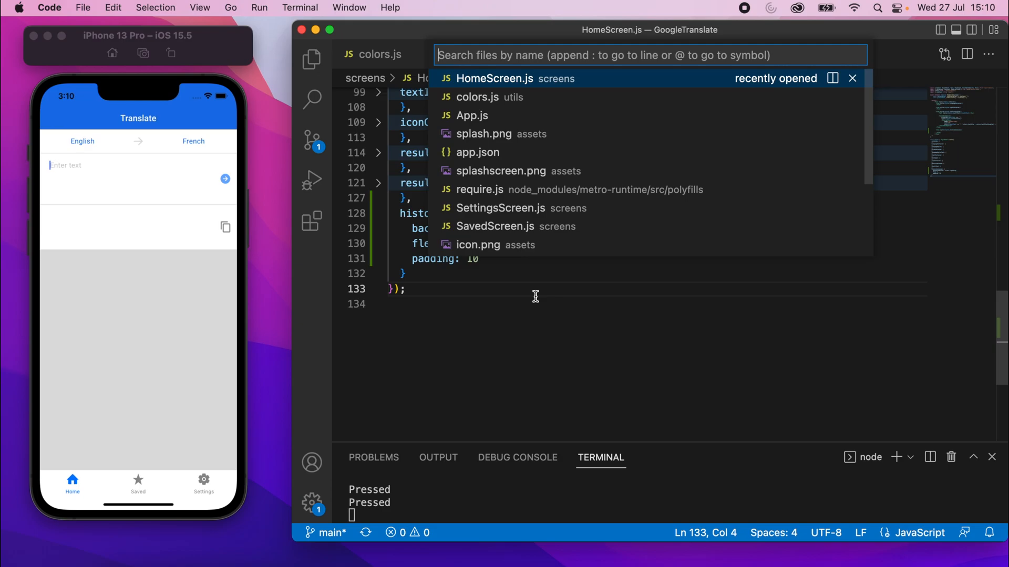
# Step: Add greyBackground: '#f2f2f2' to colors.js and use colors.greyBackground for historyContainer
pyautogui.click(479, 97)
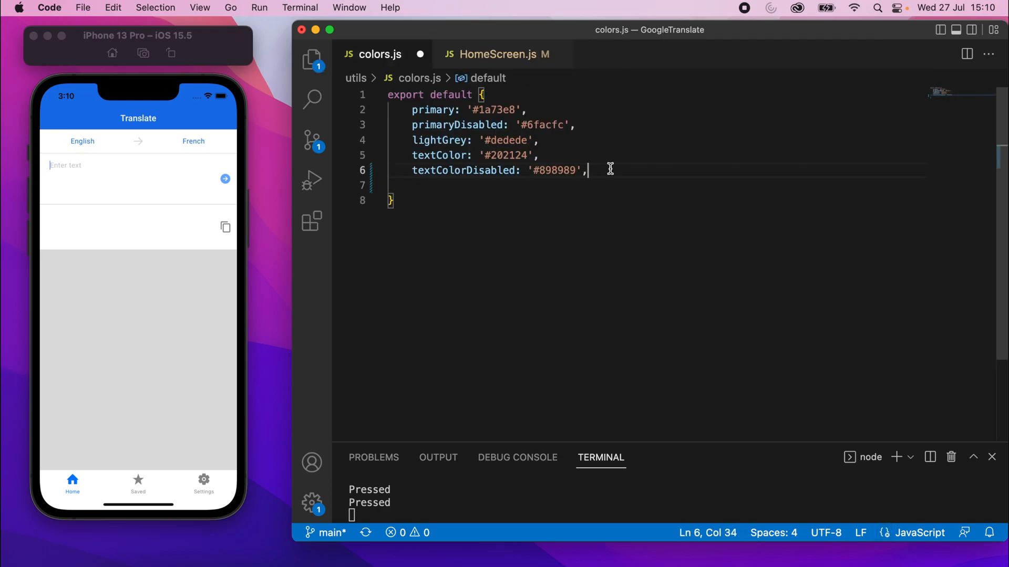
pyautogui.write('gre')
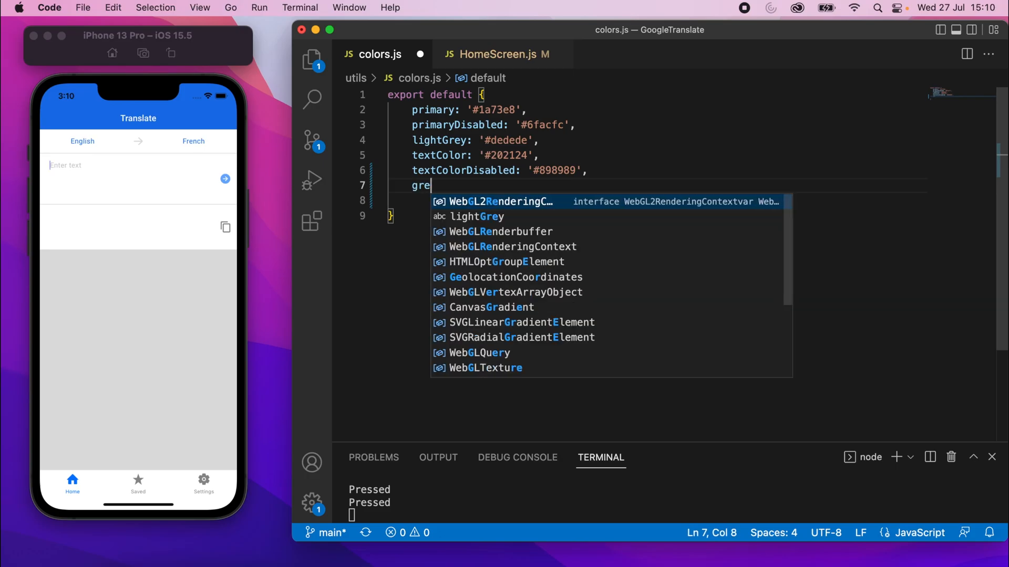
pyautogui.write('yBqck')
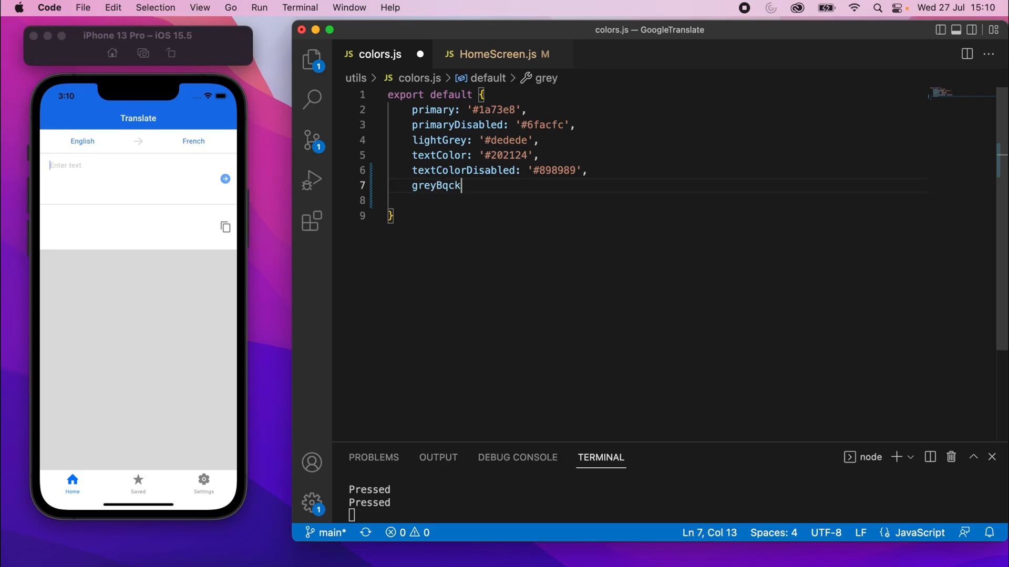
pyautogui.write('greyBackground')
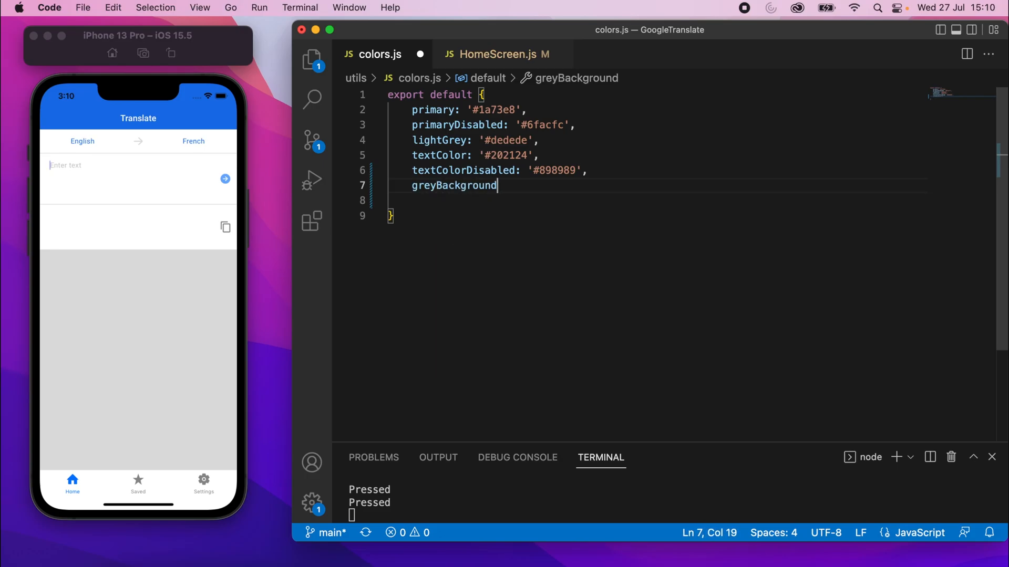
pyautogui.write(": '#")
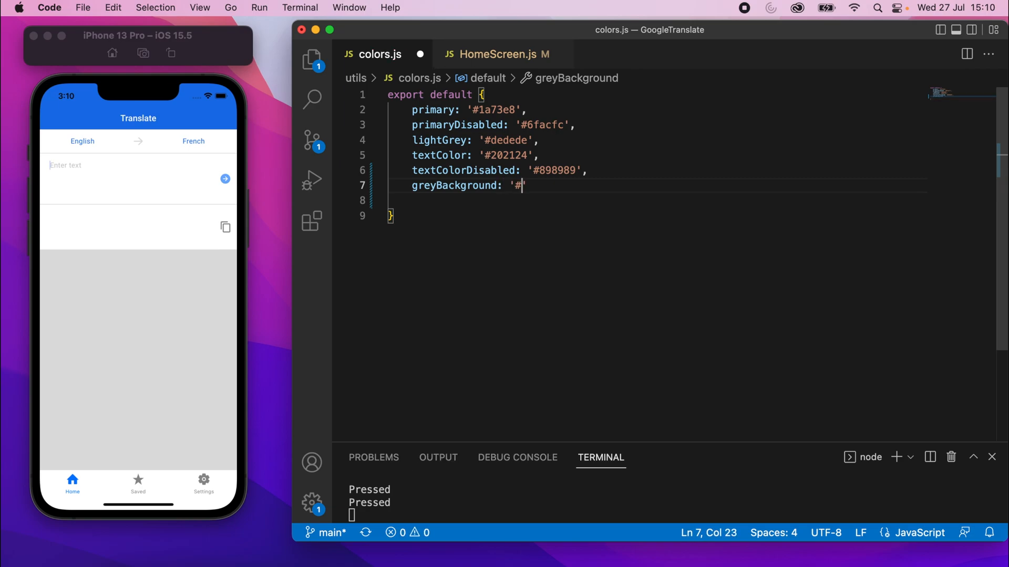
pyautogui.write('F2f2F')
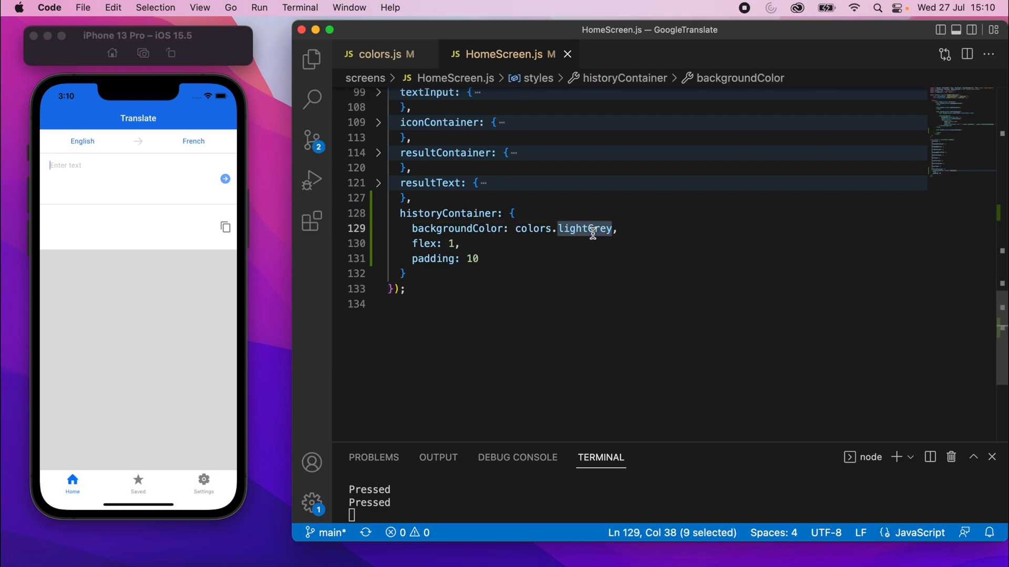
pyautogui.write('greyBackground')
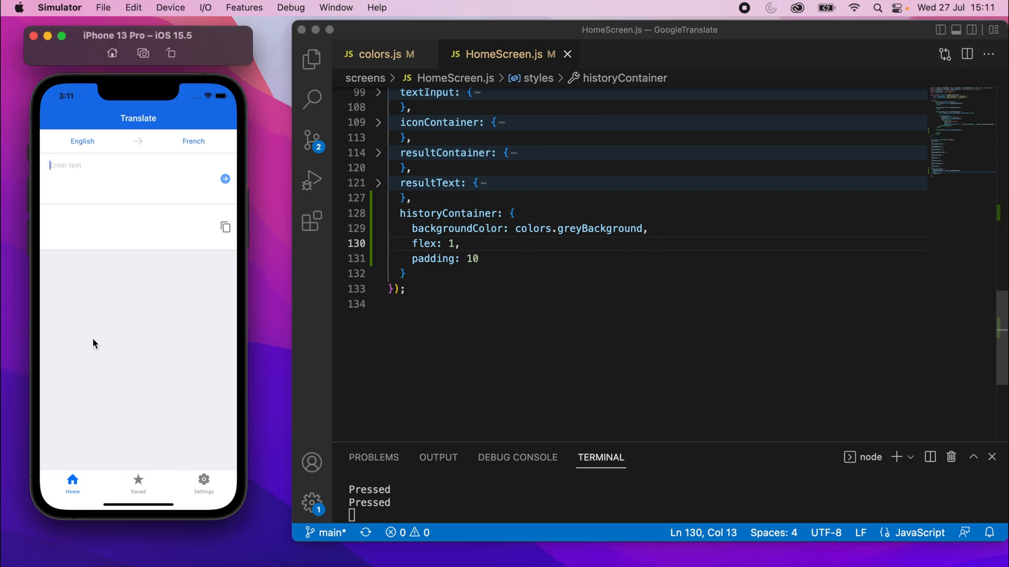
pyautogui.moveTo(117, 392)
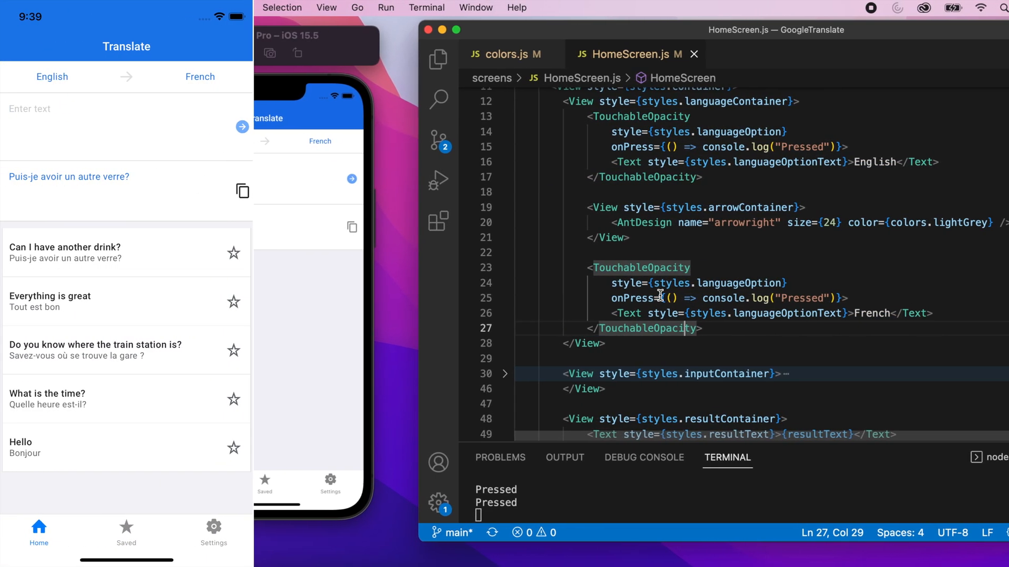
# Step: Tap a language option in the simulator to check Pressed is logged
pyautogui.click(200, 77)
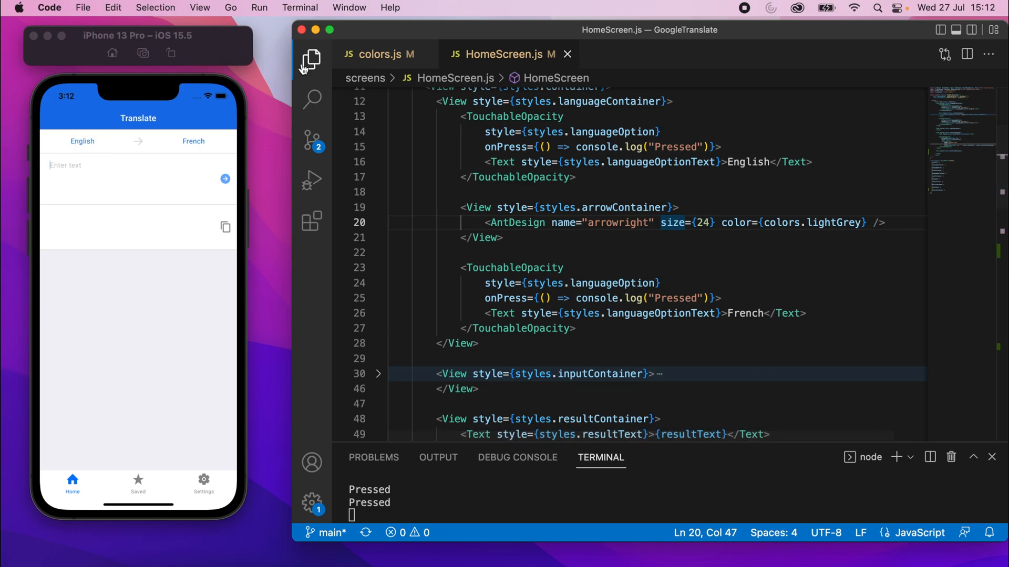
# Step: Create screens/LanguageSelectScreen.js from the SettingsScreen code, renaming Settings to Language, then close it
pyautogui.click(310, 58)
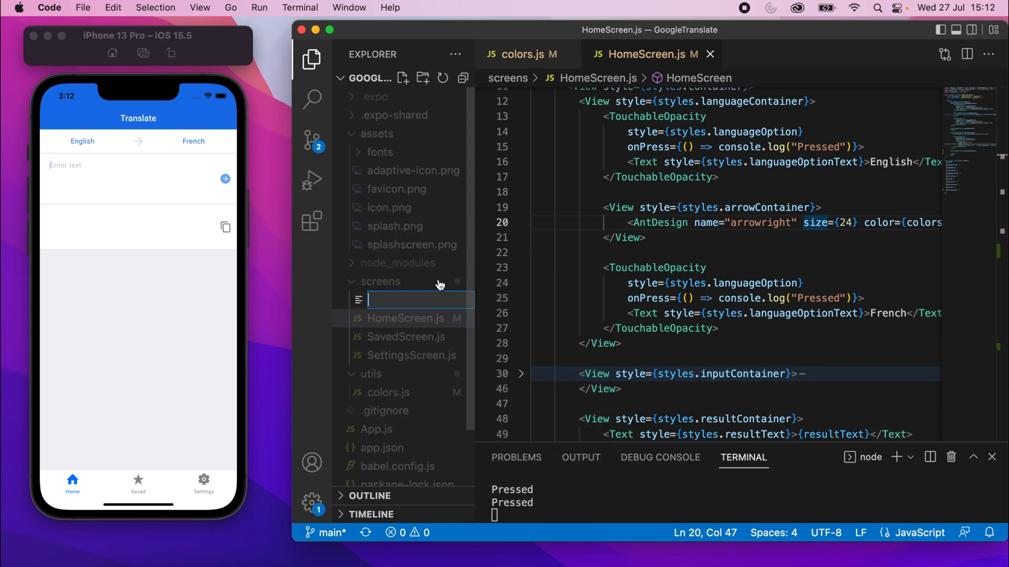
pyautogui.moveTo(440, 284)
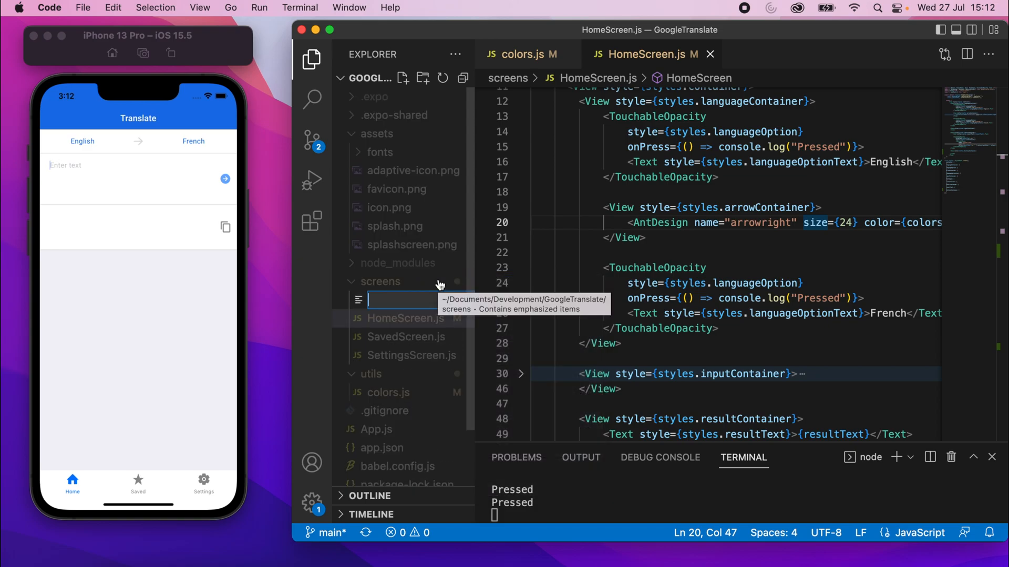
pyautogui.write('LanguageSele')
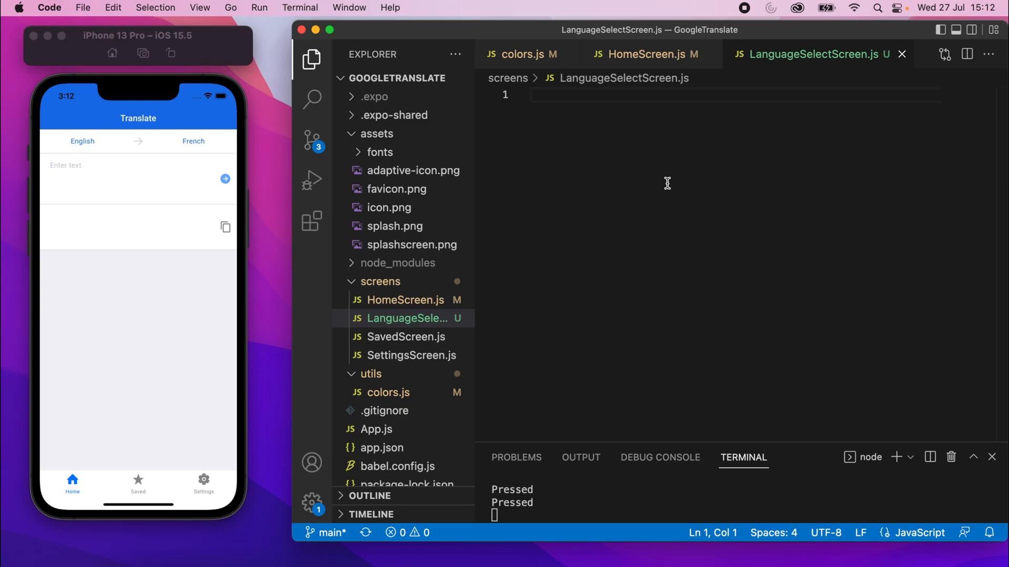
pyautogui.click(410, 356)
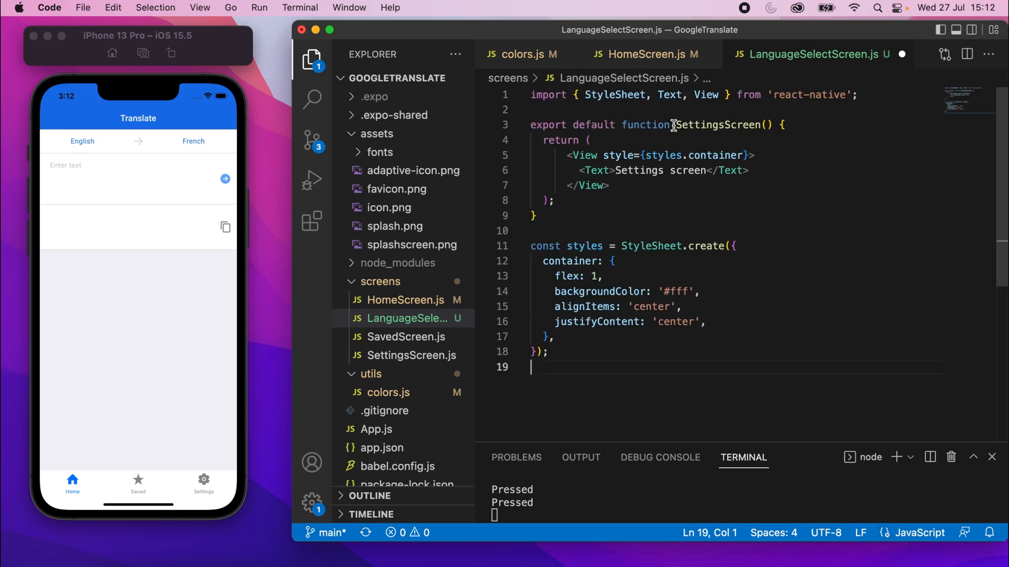
pyautogui.doubleClick(716, 125)
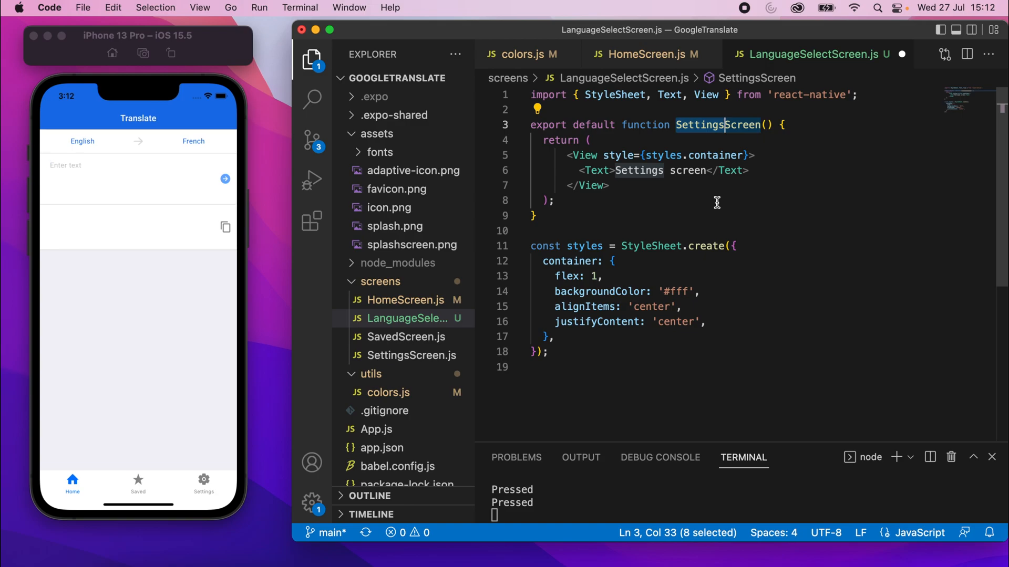
pyautogui.write('LanguageSelec')
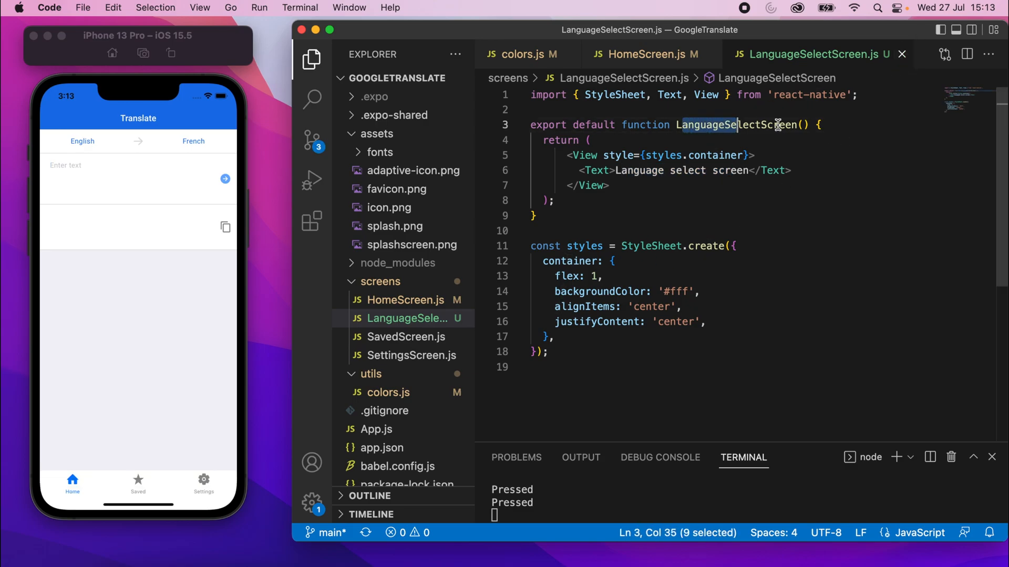
pyautogui.click(648, 54)
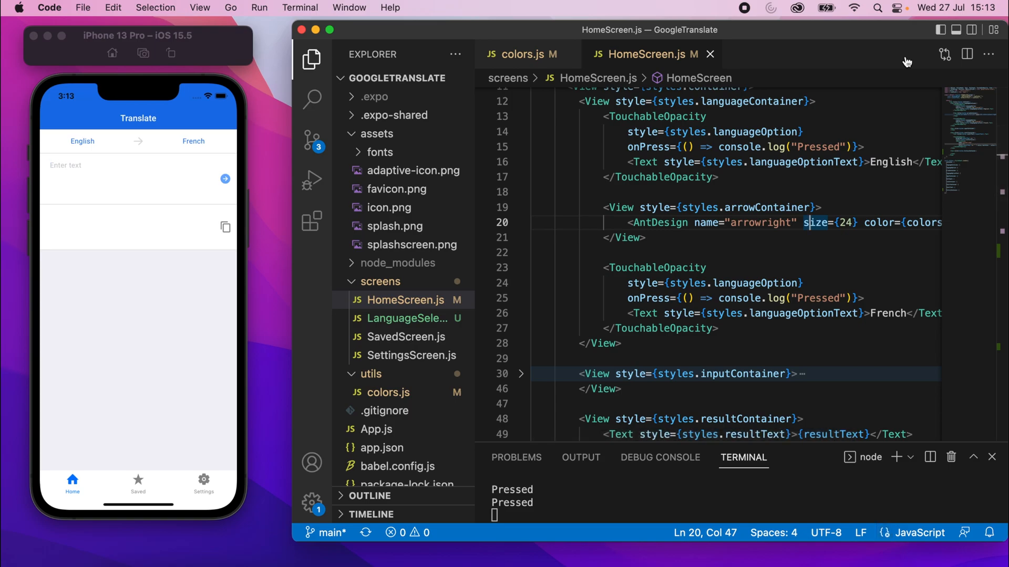
pyautogui.moveTo(113, 393)
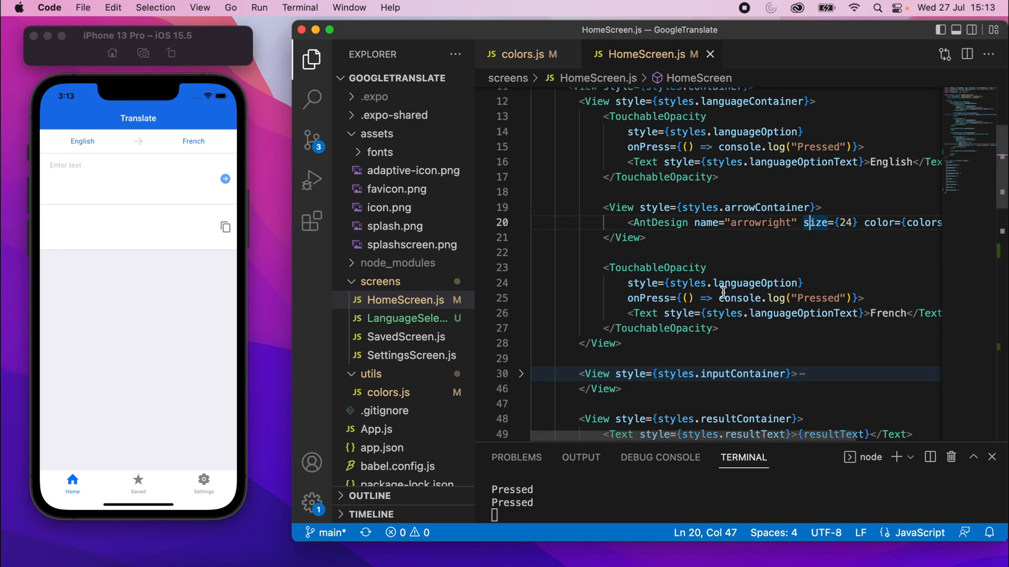
# Step: Open App.js via Cmd+P and copy the Stack.Group block to paste a duplicate below it
pyautogui.press('cmd+p')
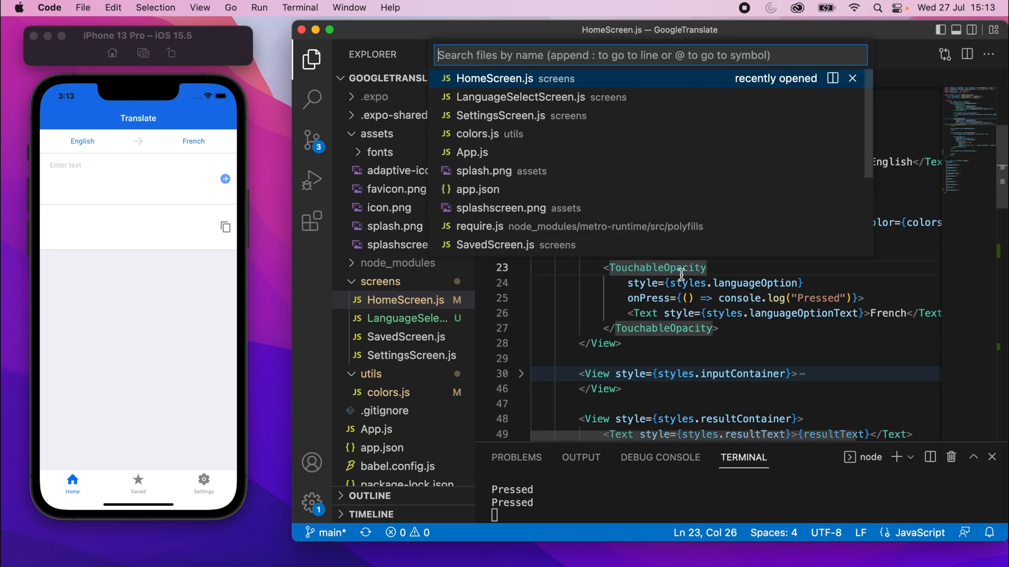
pyautogui.click(472, 152)
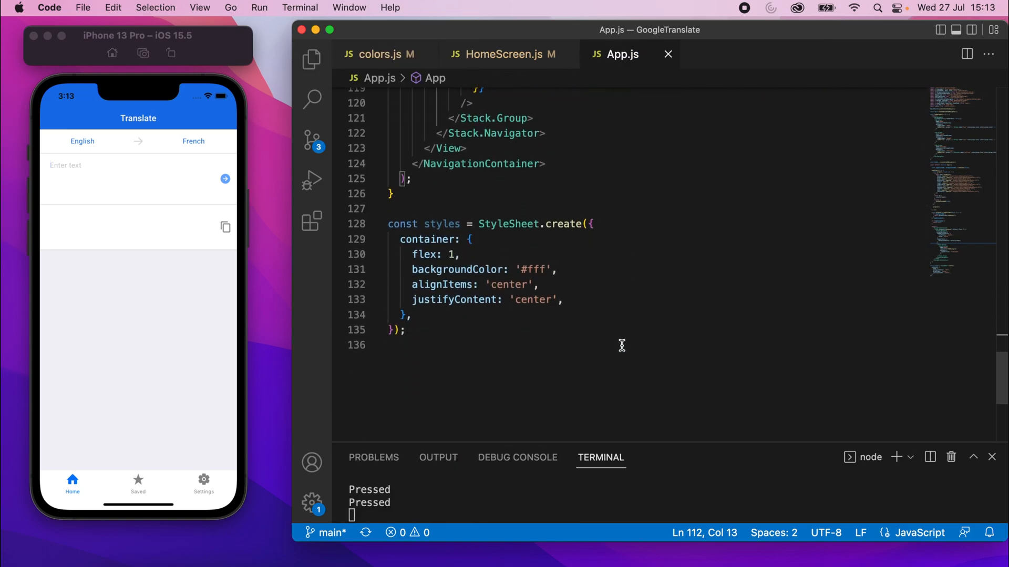
pyautogui.scroll(3)
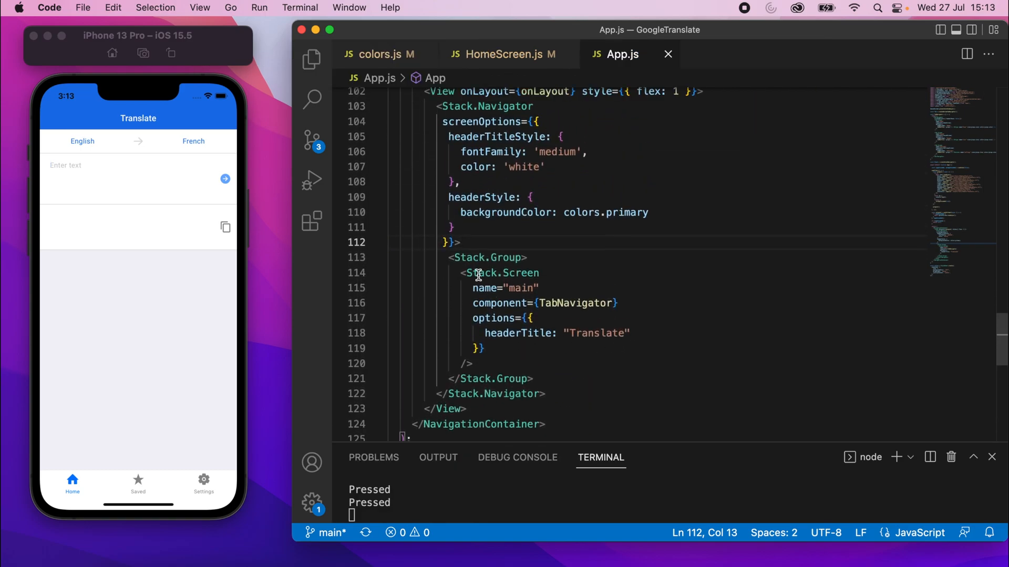
pyautogui.doubleClick(487, 212)
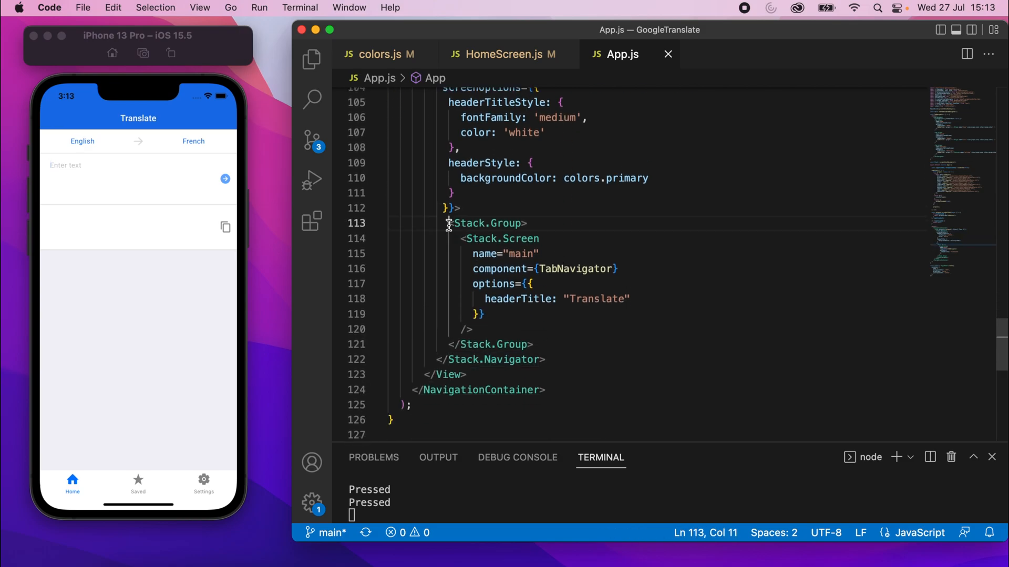
pyautogui.moveTo(450, 223); pyautogui.dragTo(534, 344)
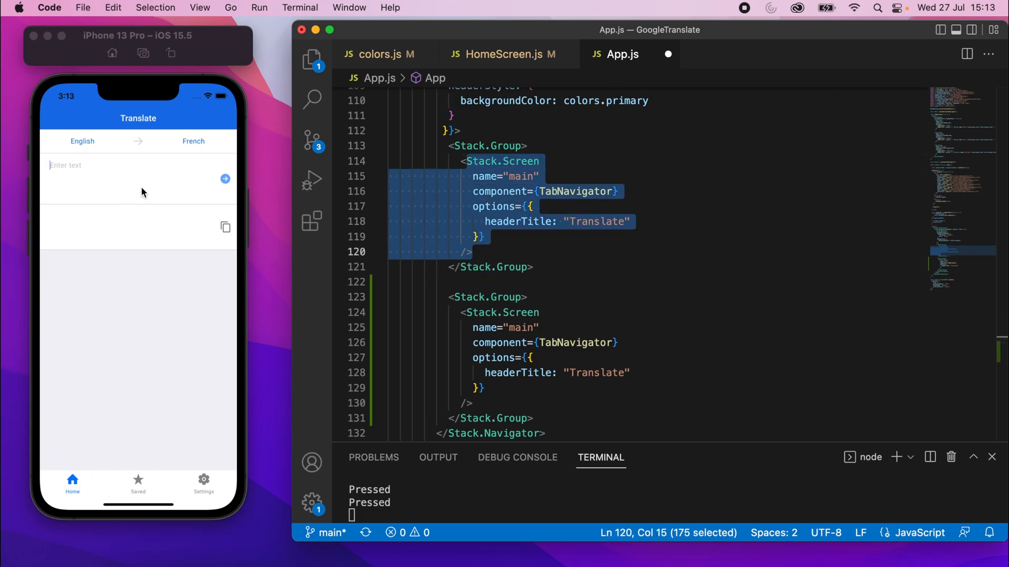
# Step: Rename the copied Stack.Screen's route from main to languageSelect
pyautogui.click(203, 483)
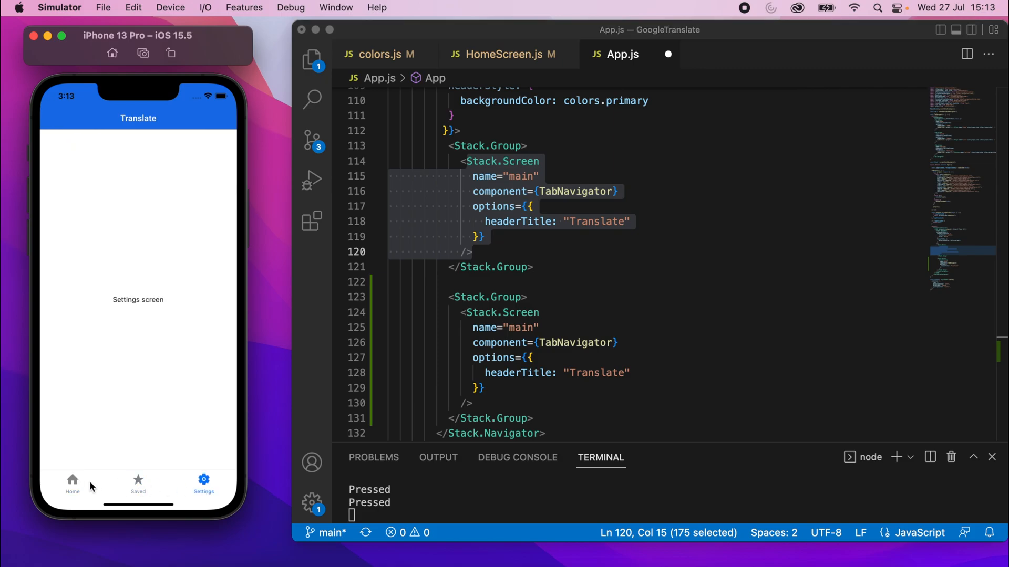
pyautogui.click(72, 482)
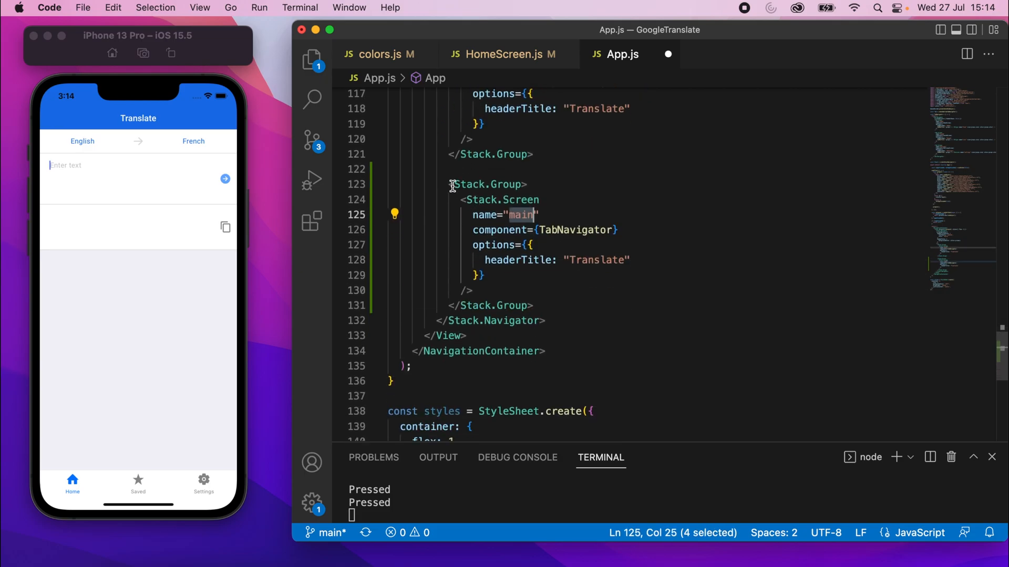
pyautogui.click(518, 214)
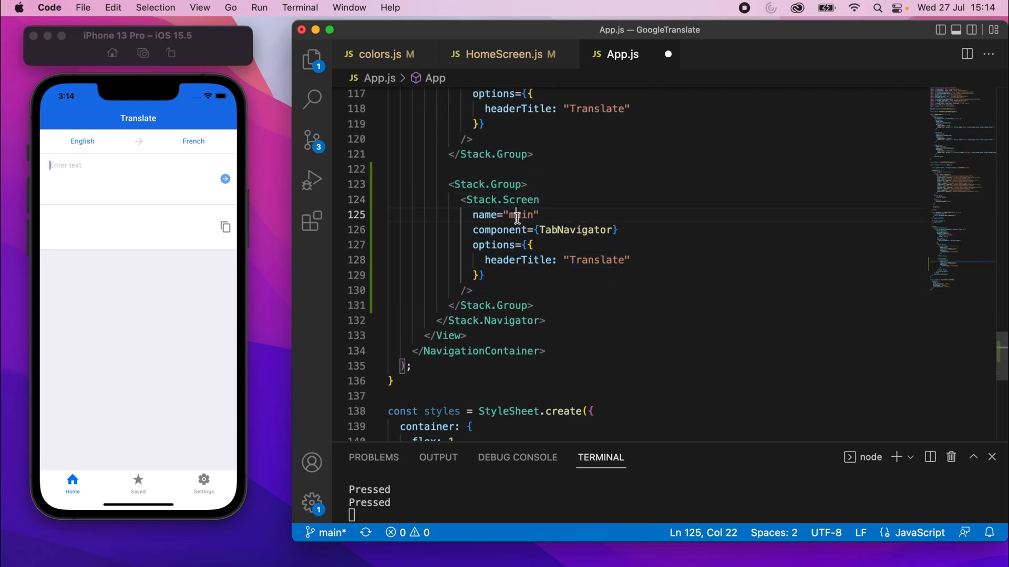
pyautogui.doubleClick(521, 215)
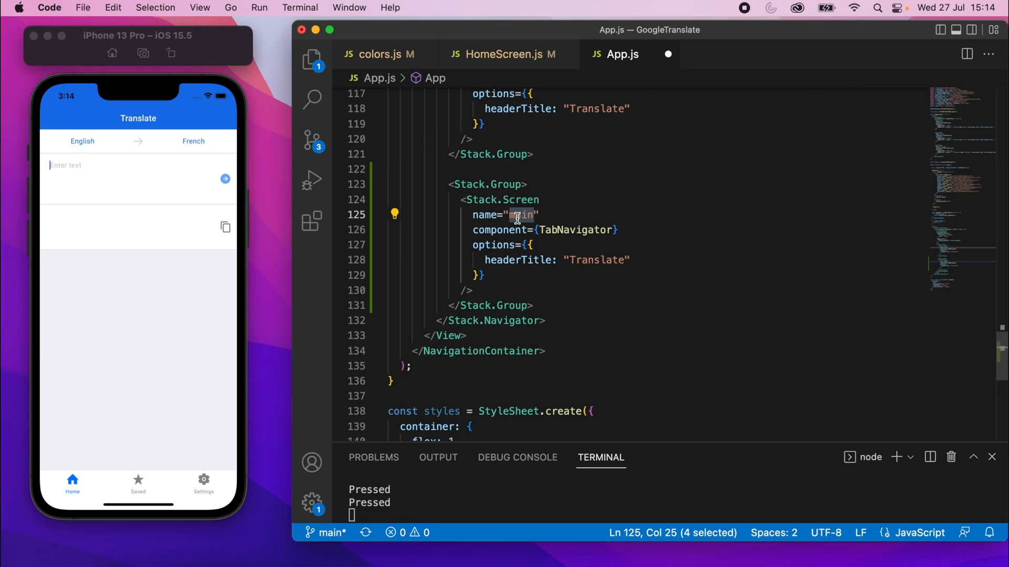
pyautogui.write('languageSelec')
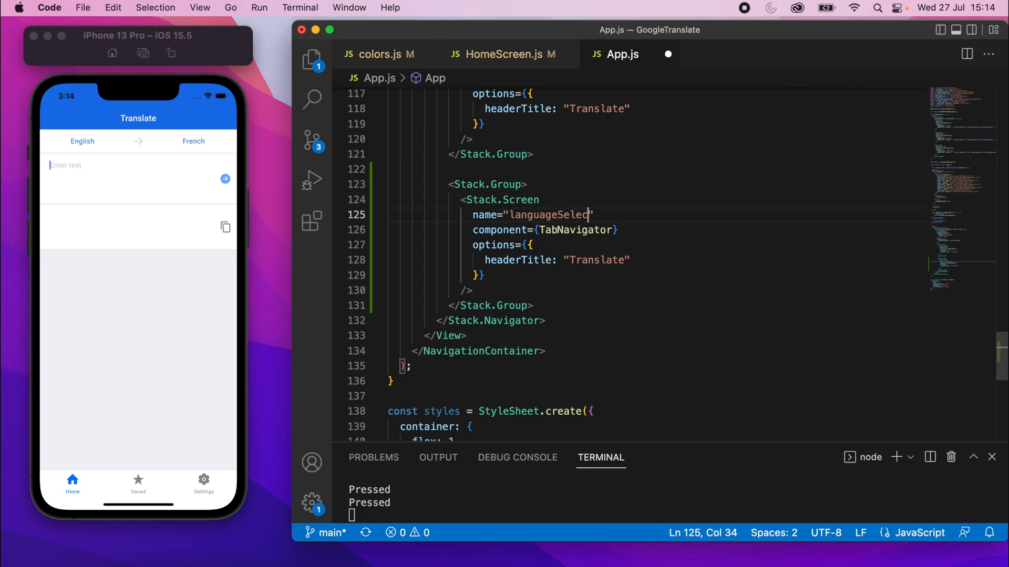
# Step: Replace TabNavigator with LanguageSelectScreen as the copied screen's component
pyautogui.doubleClick(577, 229)
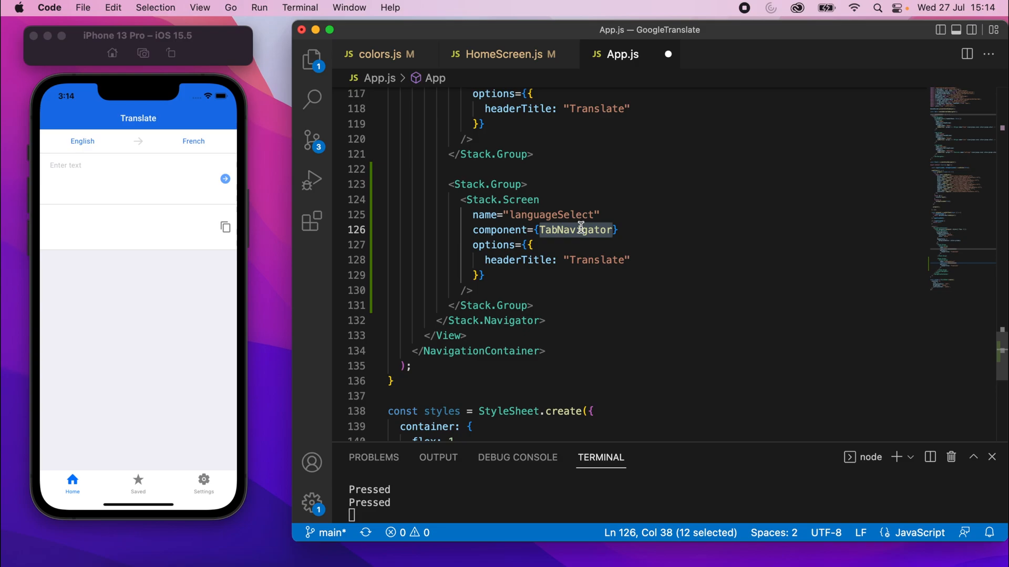
pyautogui.write('L')
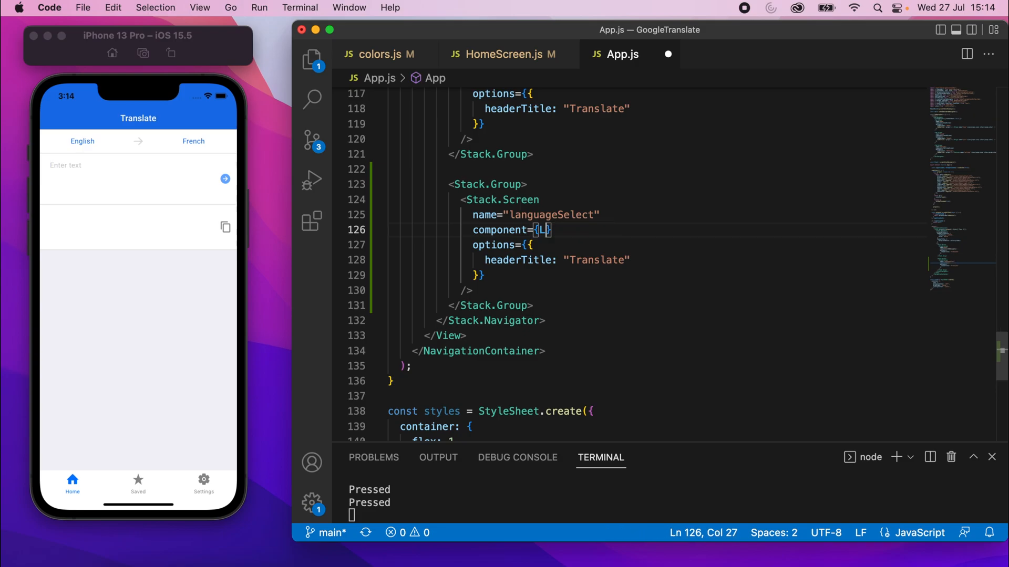
pyautogui.write('anguageSeelc')
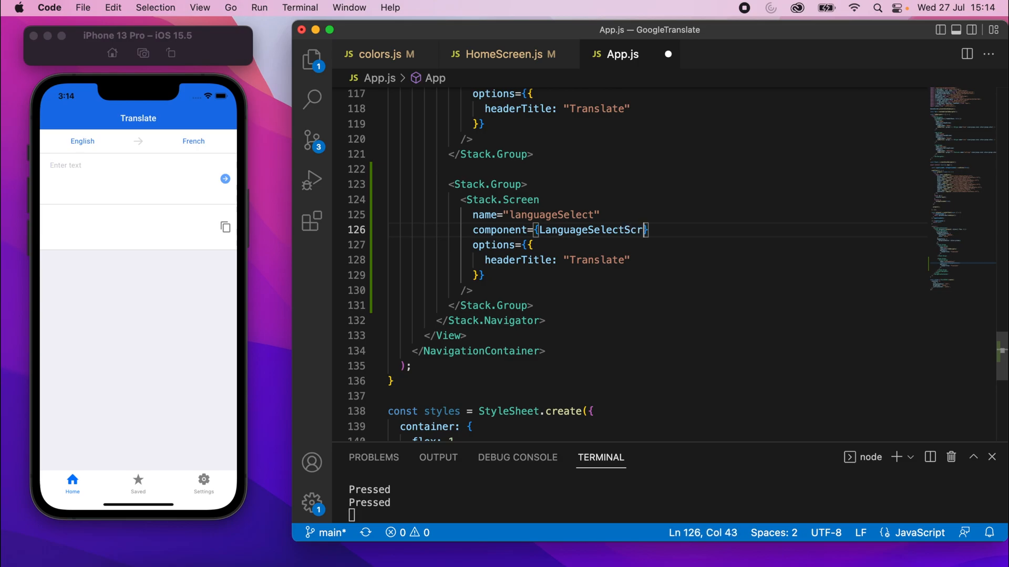
pyautogui.write('een')
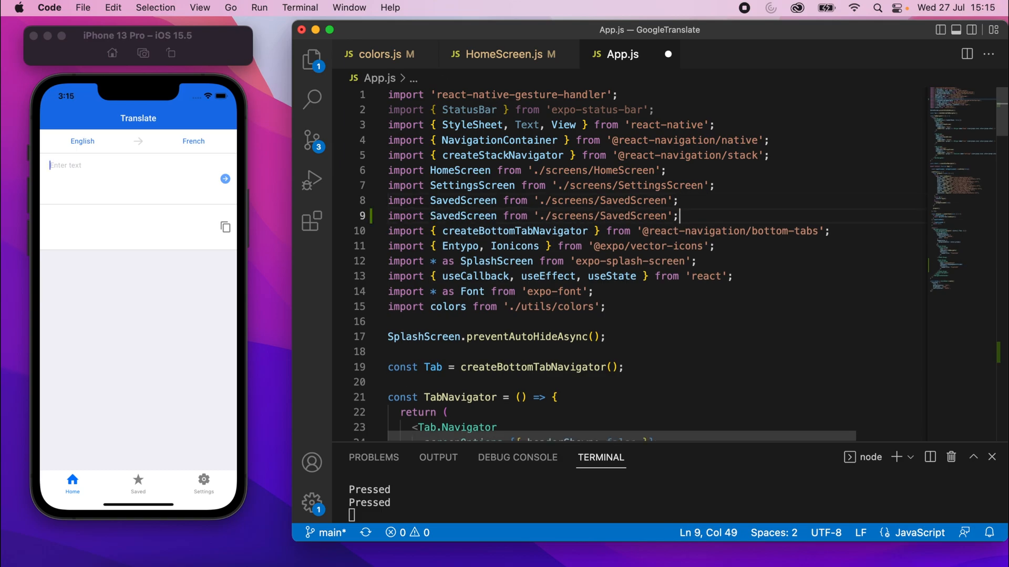
# Step: Import LanguageSelectScreen from ./screens/LanguageSelectScreen and scroll to its Stack.Group
pyautogui.write('L')
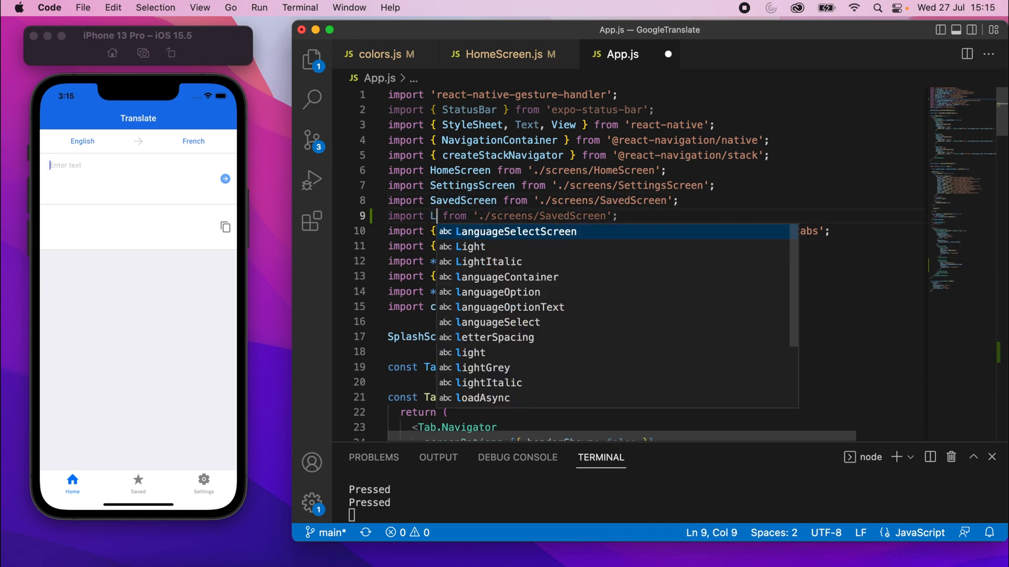
pyautogui.click(515, 231)
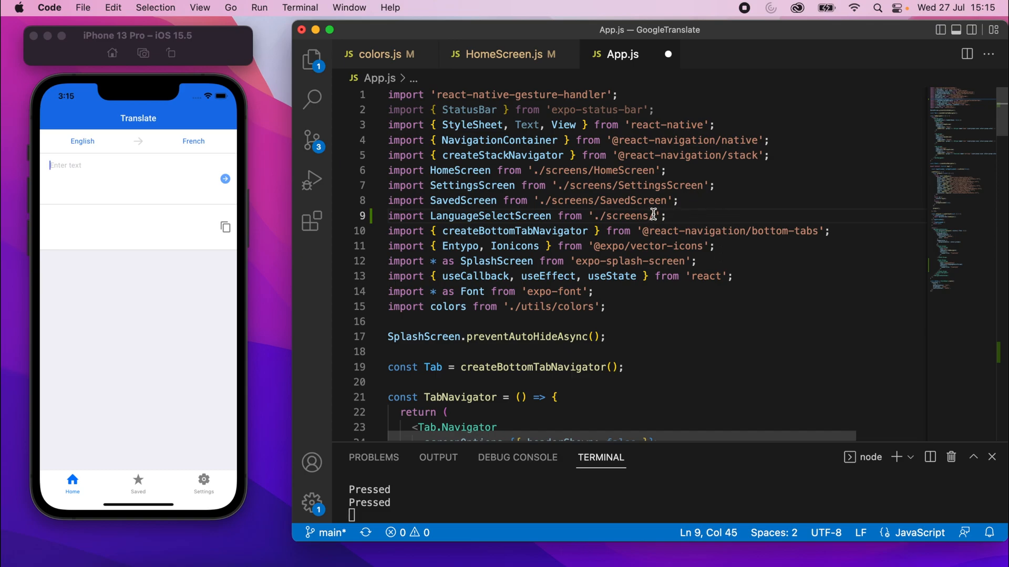
pyautogui.write('LanguageSelectScreen')
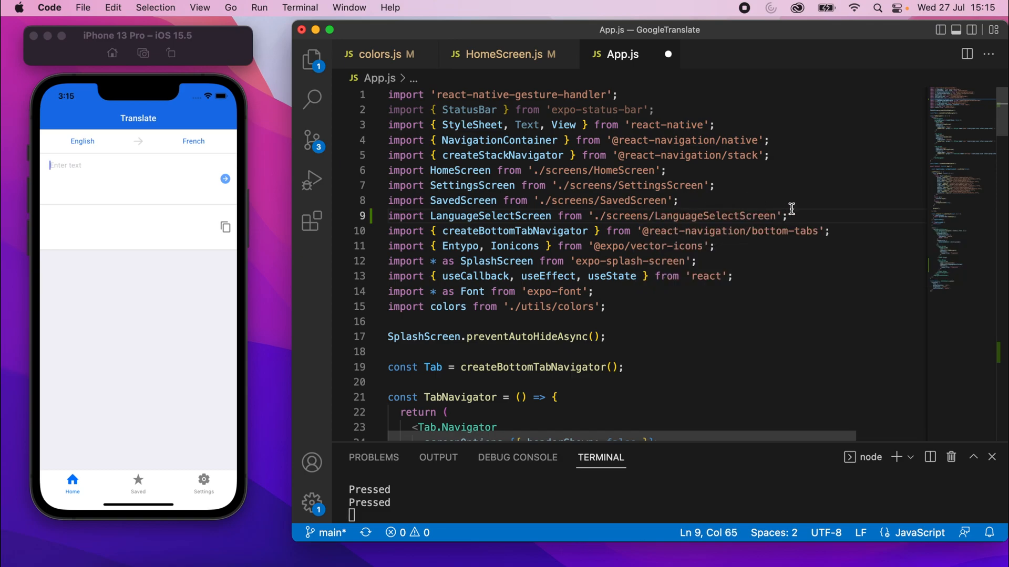
pyautogui.scroll(-3)
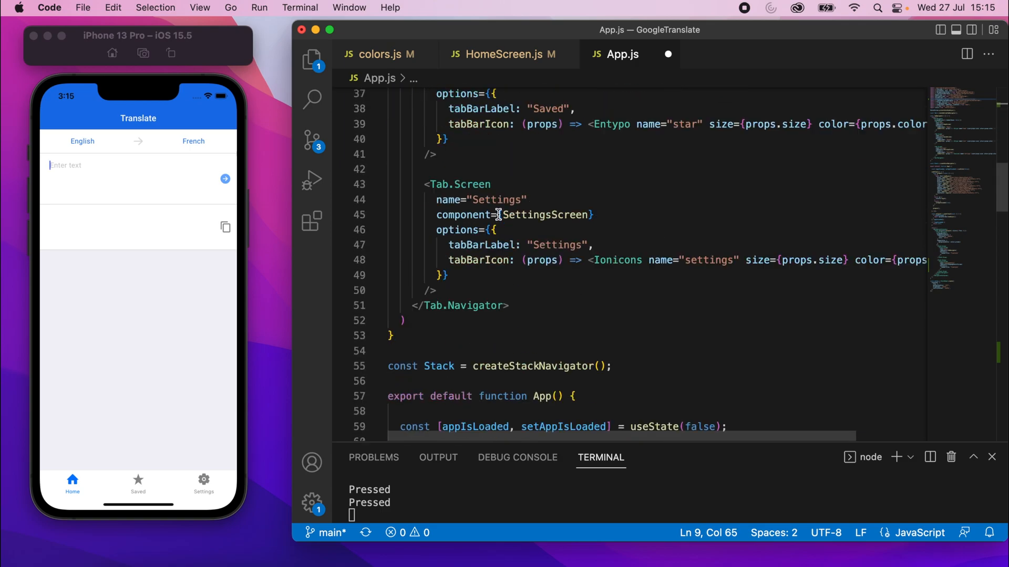
pyautogui.scroll(-3)
pyautogui.write('component={LanguageSelectScreen}')
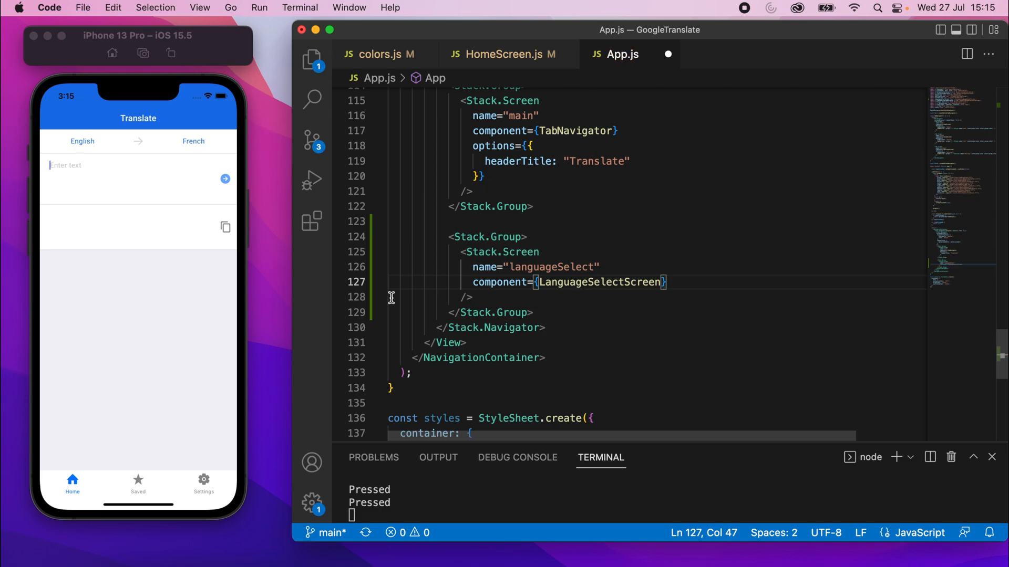
# Step: Add screenOptions={{ presentation: 'containedModal' }} to the languageSelect Stack.Group
pyautogui.click(519, 237)
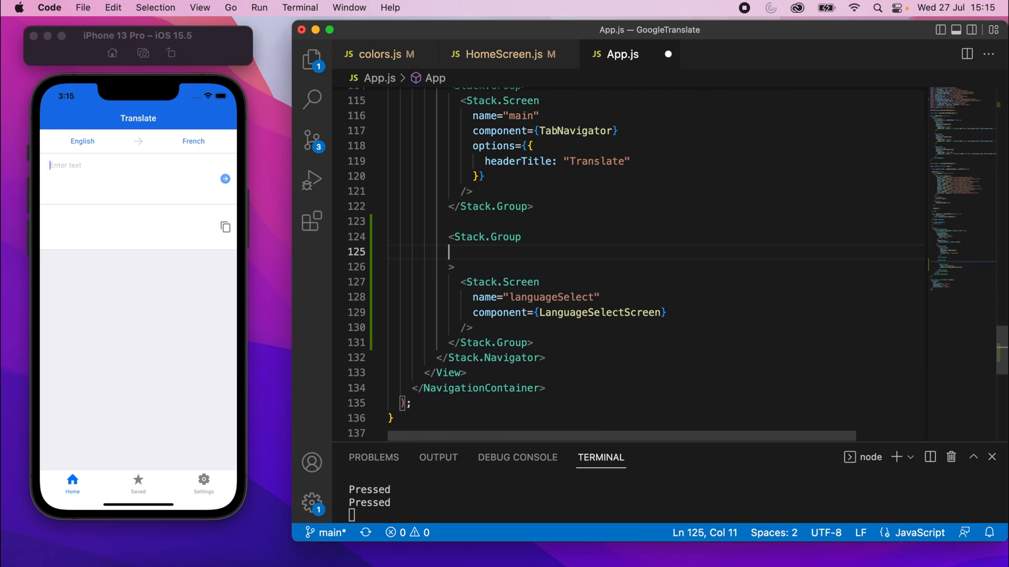
pyautogui.write('scre')
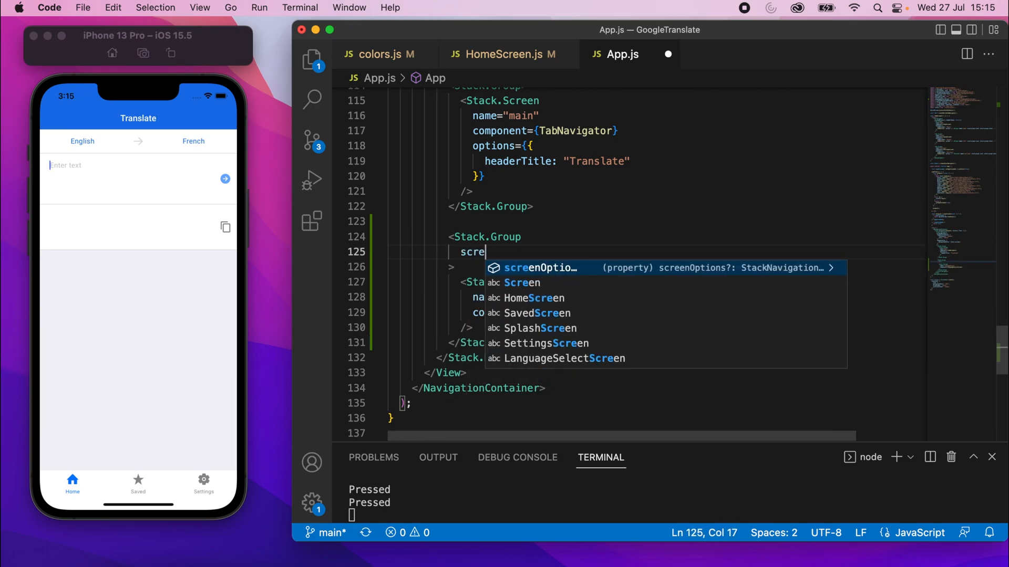
pyautogui.press('Tab')
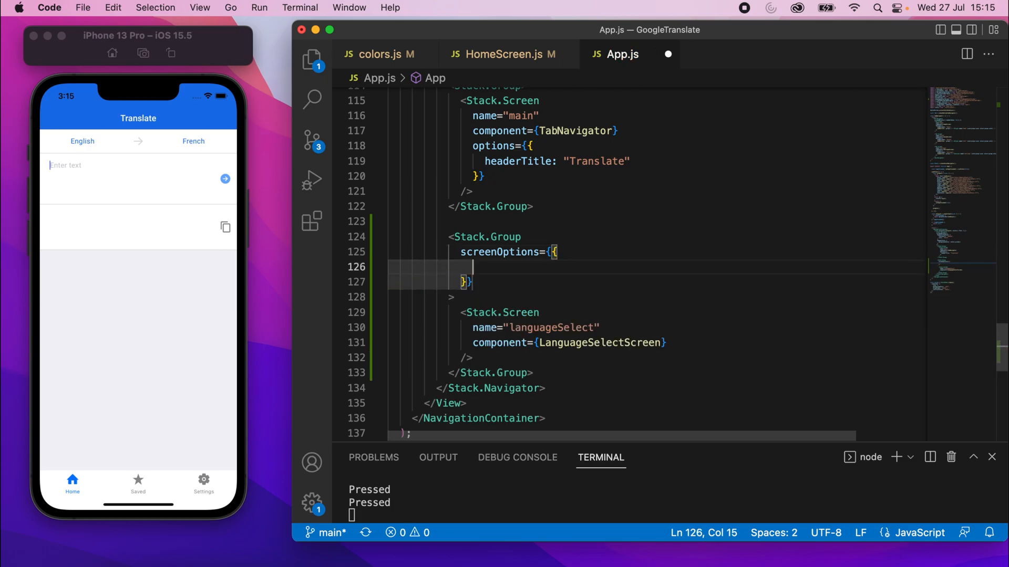
pyautogui.write('presentation')
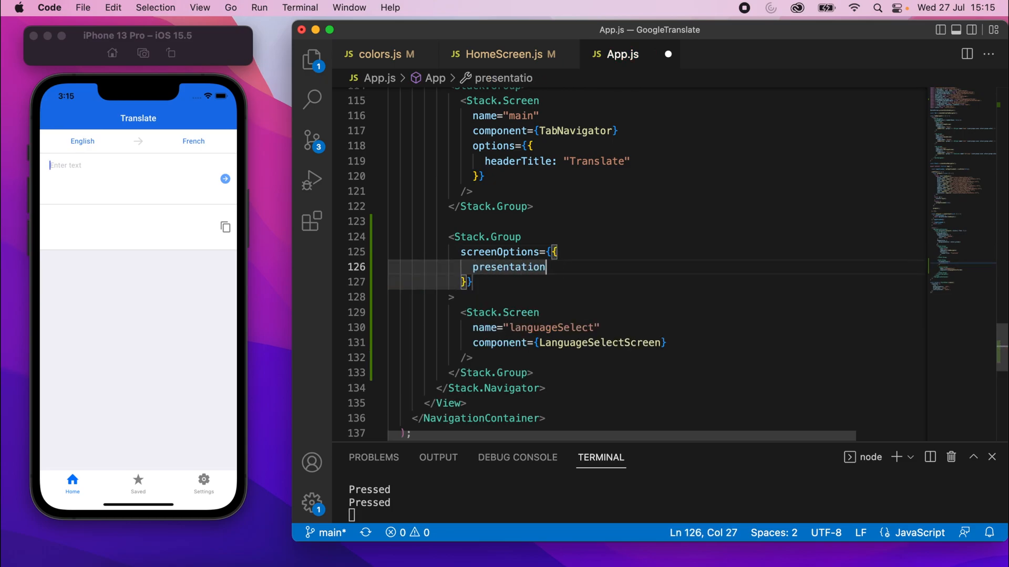
pyautogui.write(": 'c")
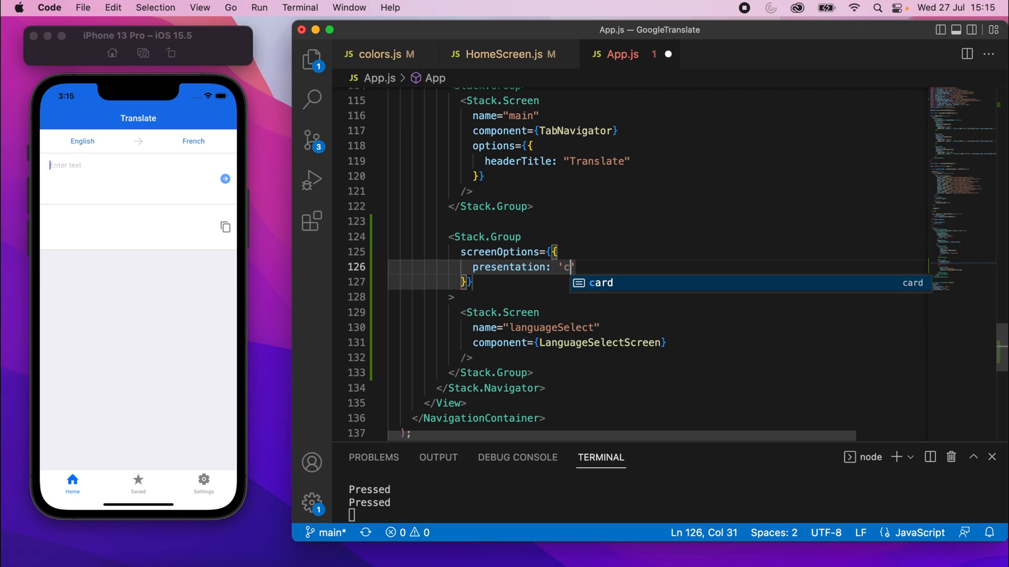
pyautogui.write('ontained')
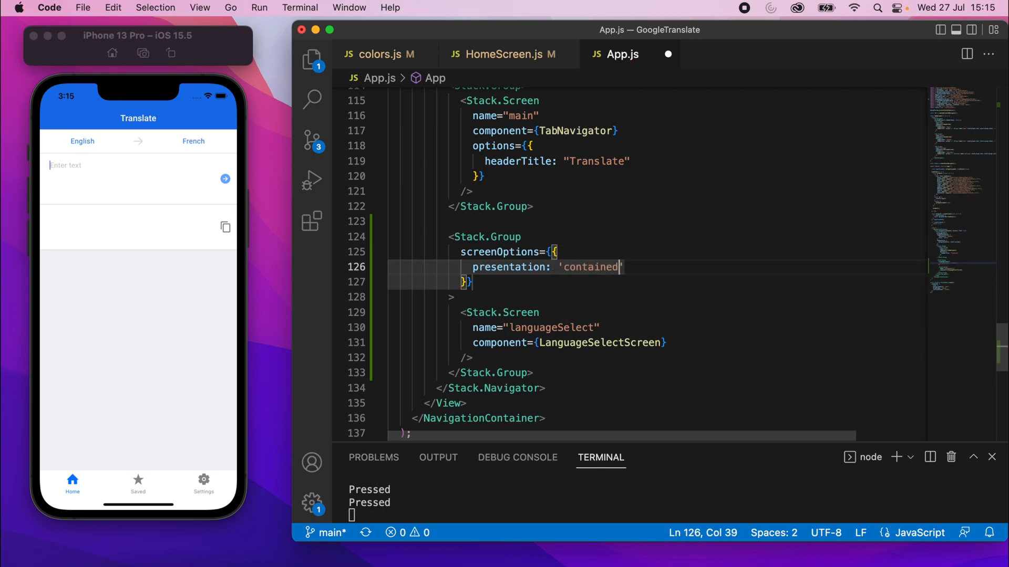
pyautogui.write('Modal')
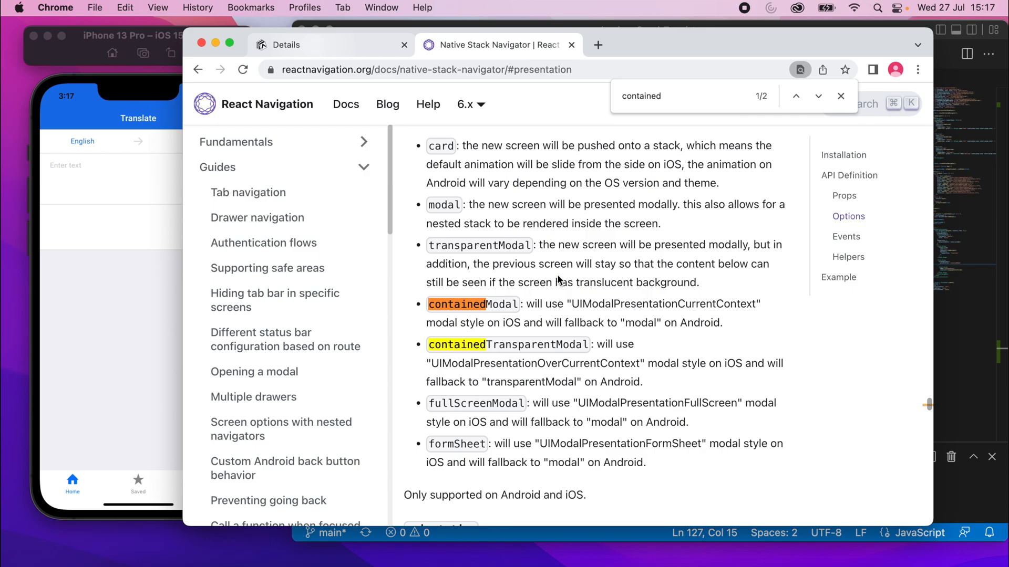
# Step: Open the React Navigation native-stack presentation docs in Chrome
pyautogui.click(840, 95)
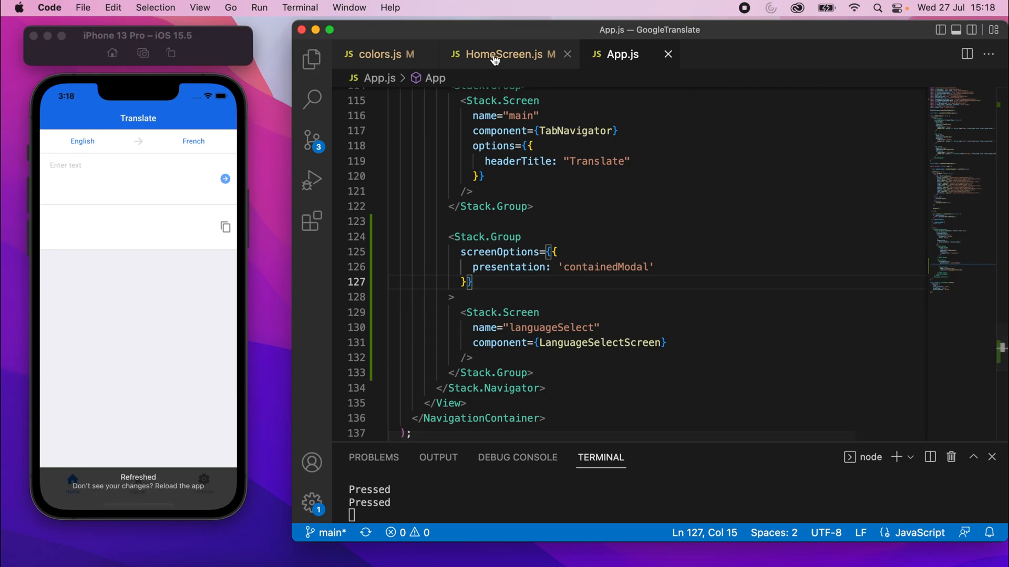
# Step: In HomeScreen.js, make the English button call props.navigation.navigate("languageSelect")
pyautogui.click(501, 54)
pyautogui.write('onPress={() => }')
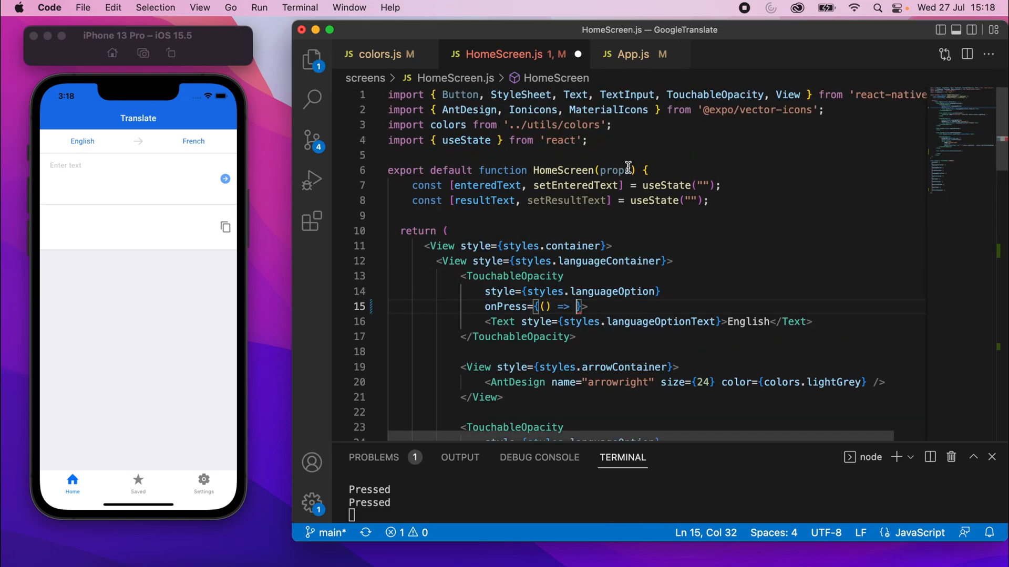
pyautogui.doubleClick(614, 170)
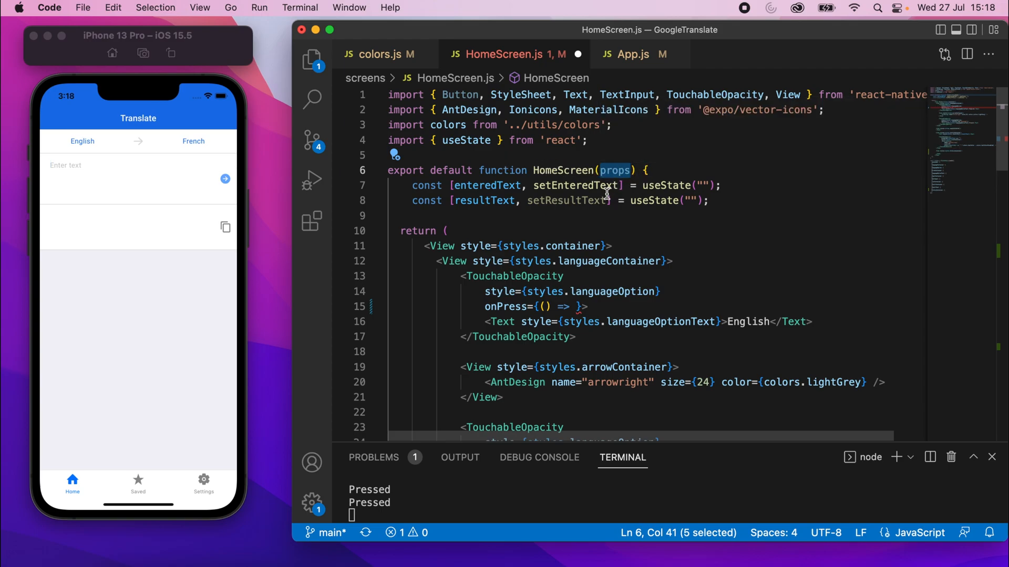
pyautogui.scroll(-3)
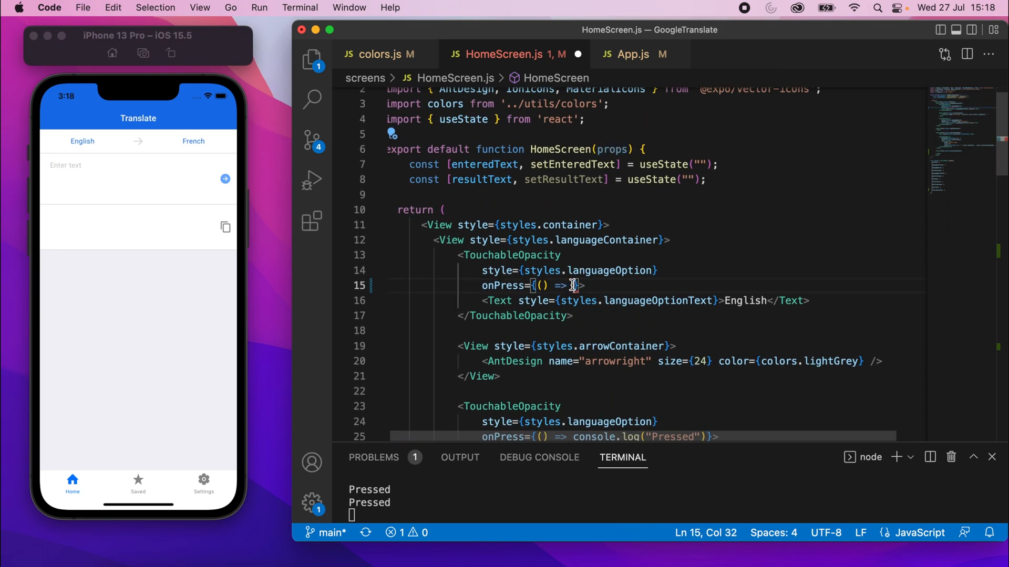
pyautogui.write('props.navigation')
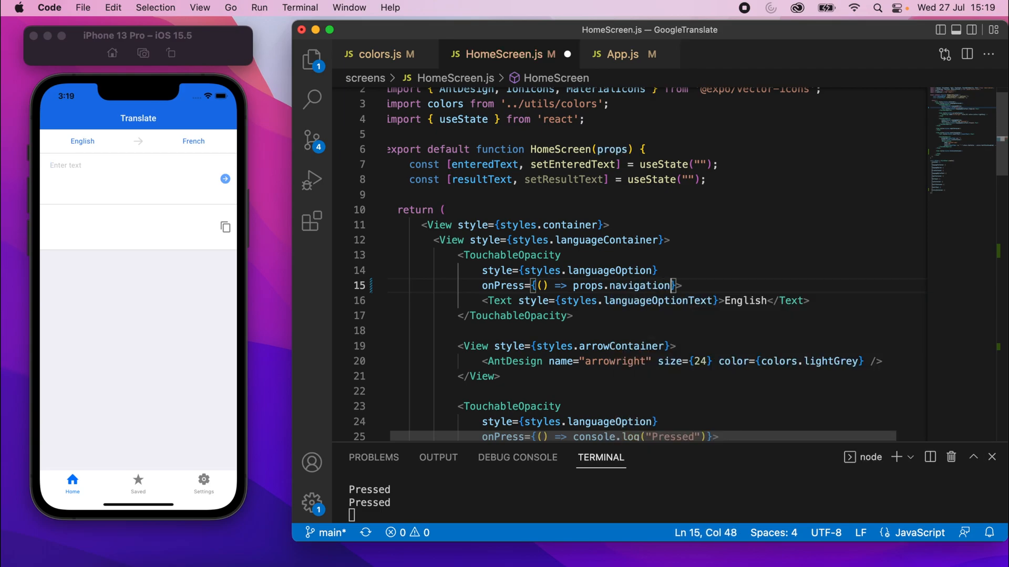
pyautogui.write('.navi')
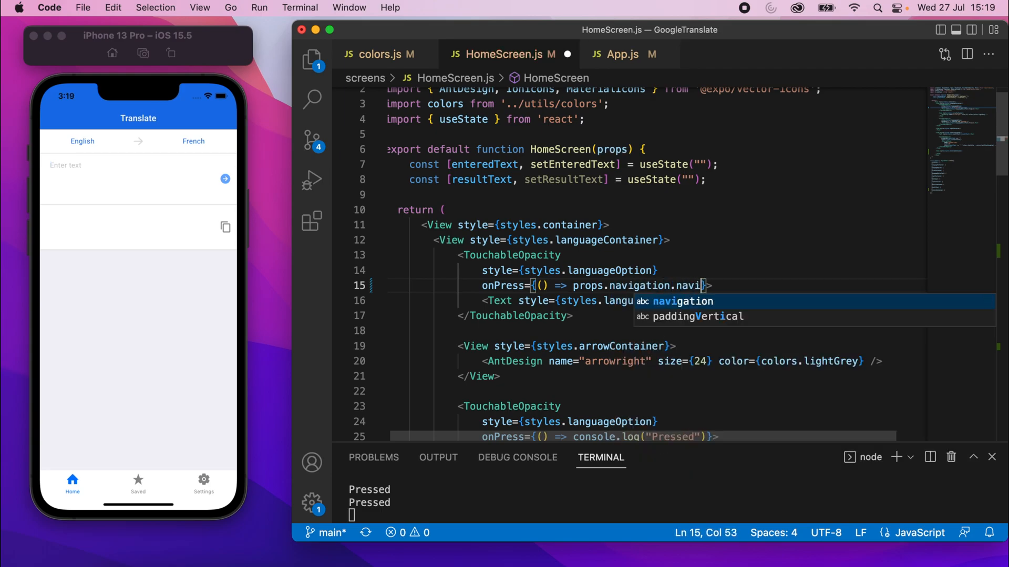
pyautogui.write('gate')
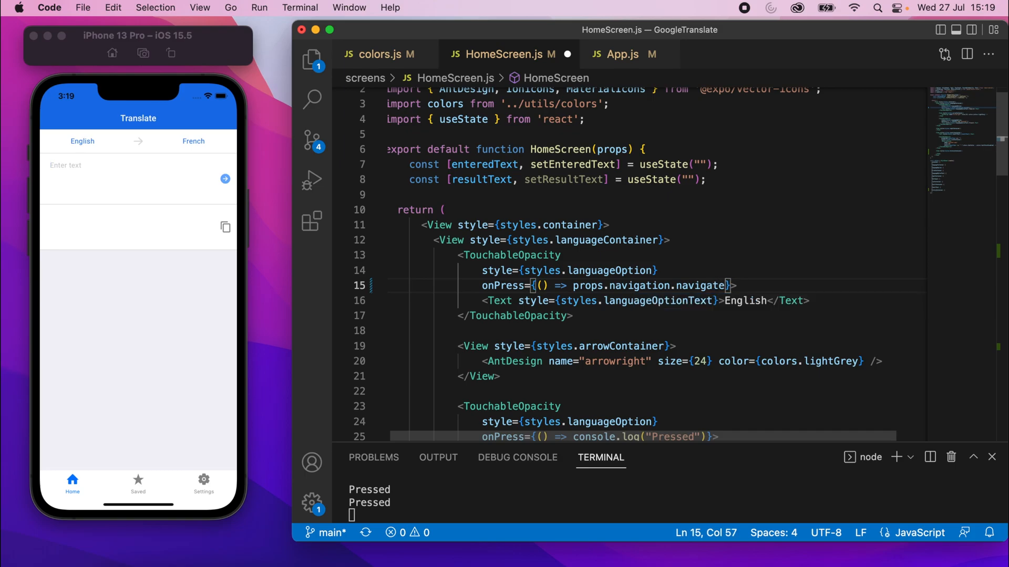
pyautogui.write('("")')
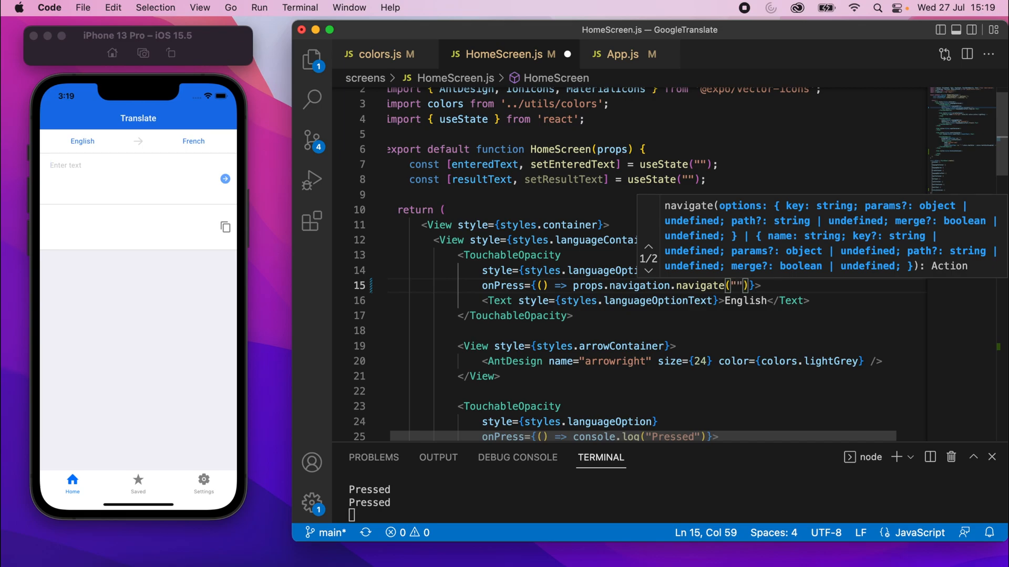
pyautogui.write('languageSelec')
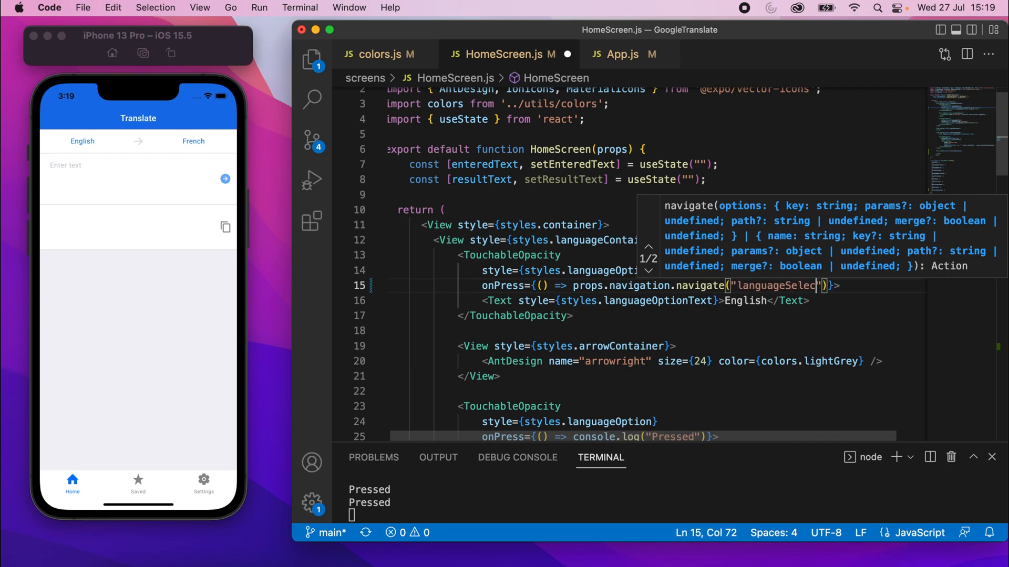
pyautogui.write('t')
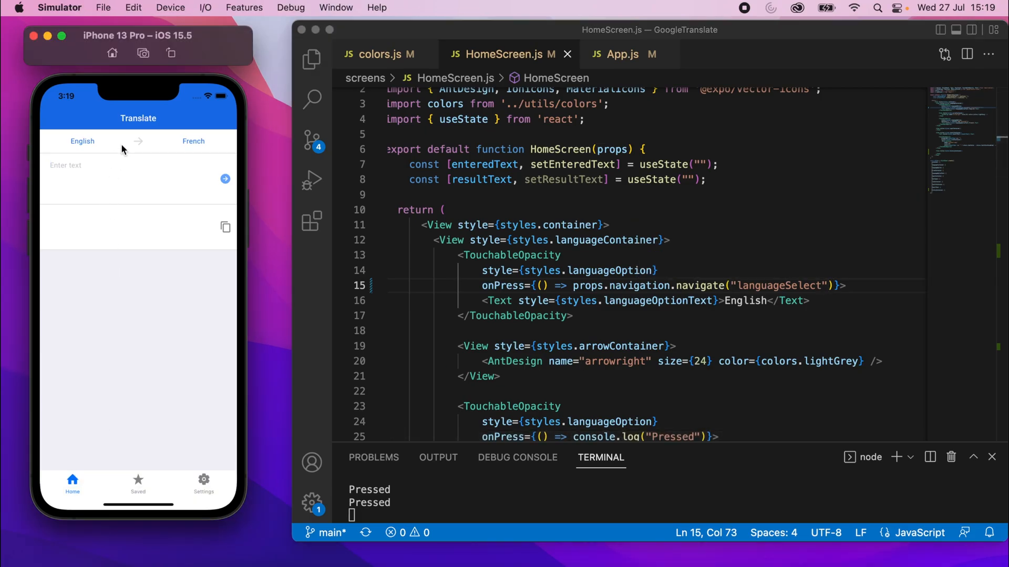
# Step: Tap English in the simulator to confirm the language select screen opens, then return to App.js
pyautogui.click(83, 141)
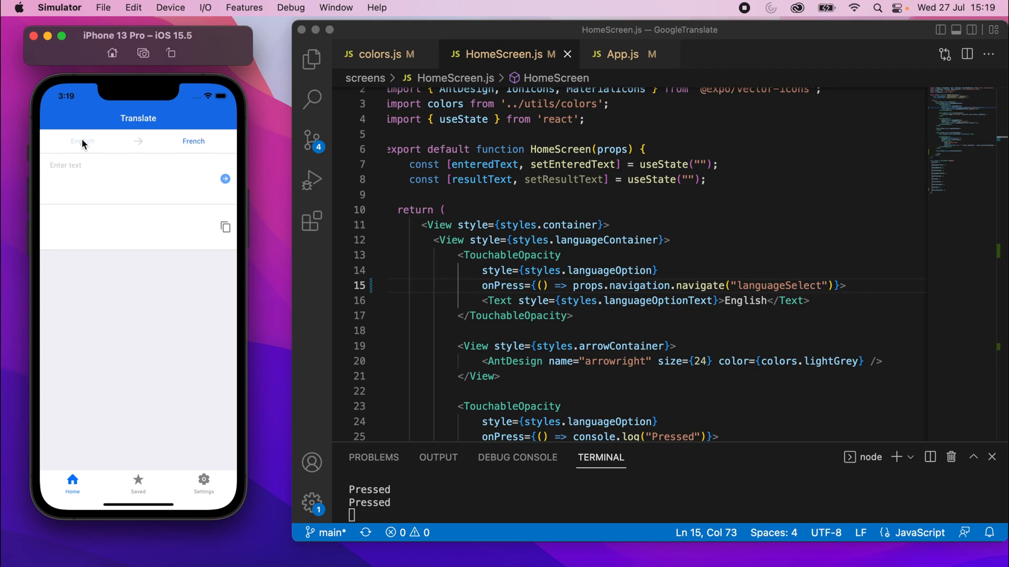
pyautogui.click(82, 140)
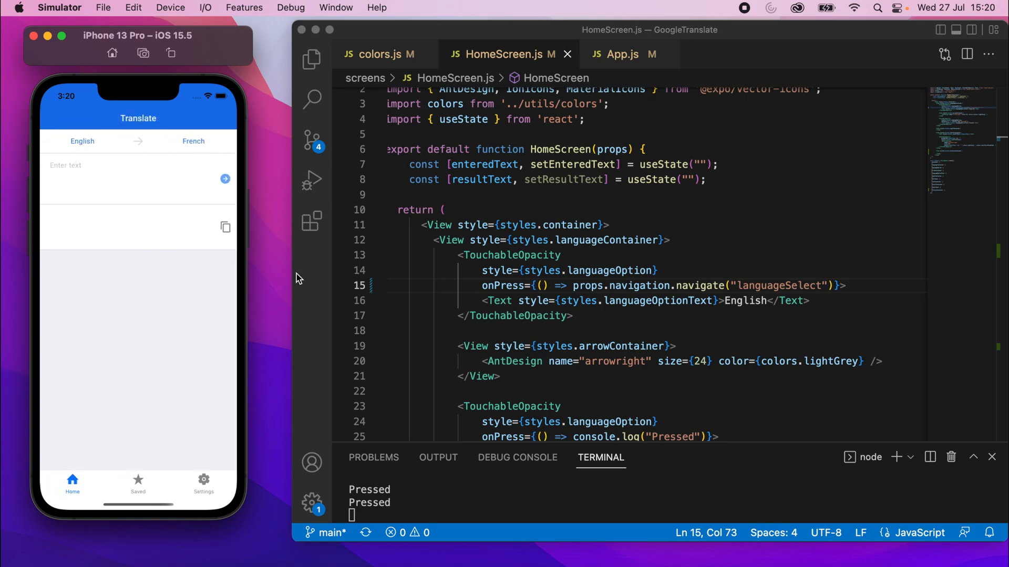
pyautogui.click(81, 141)
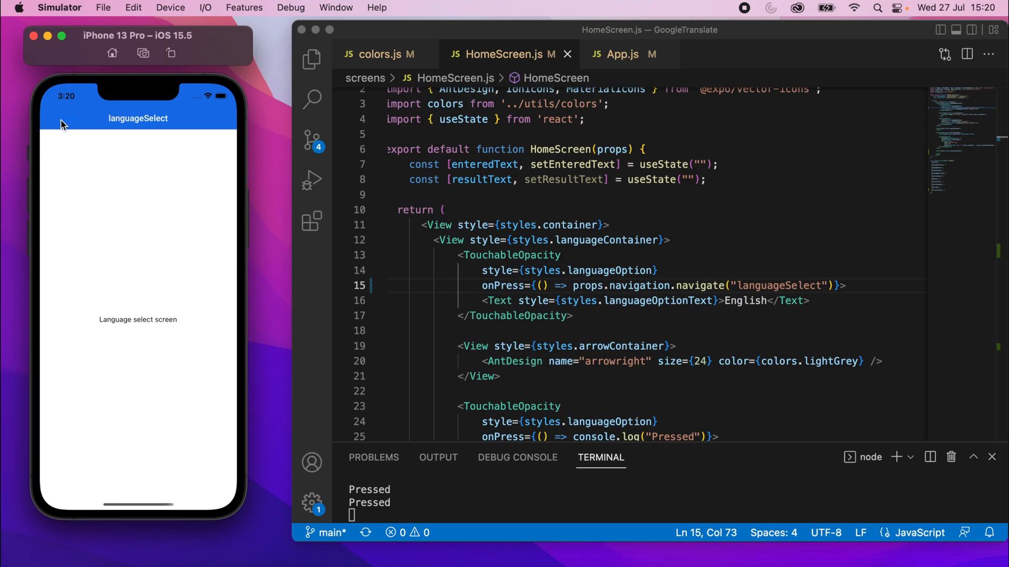
pyautogui.click(620, 54)
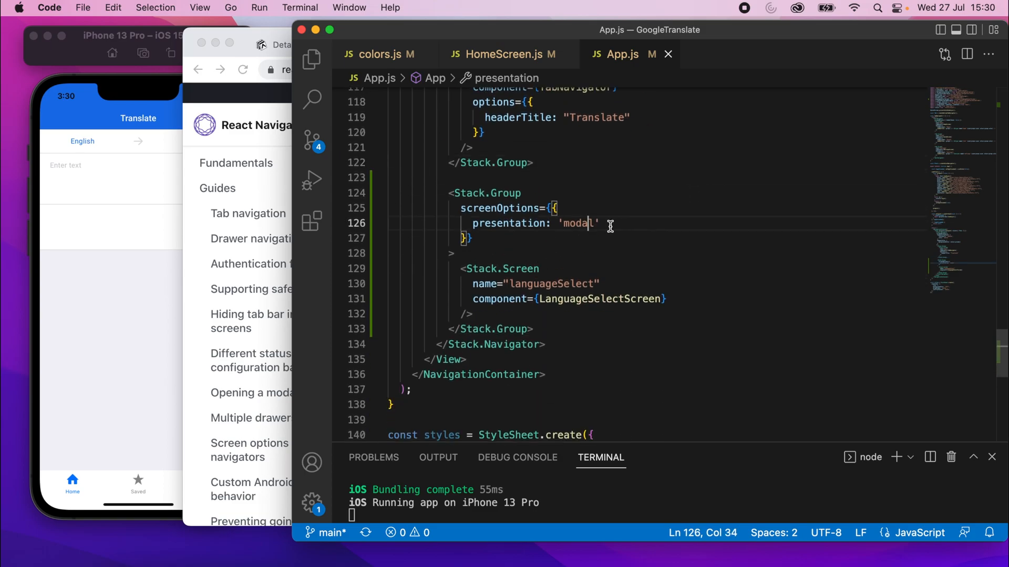
pyautogui.moveTo(510, 223)
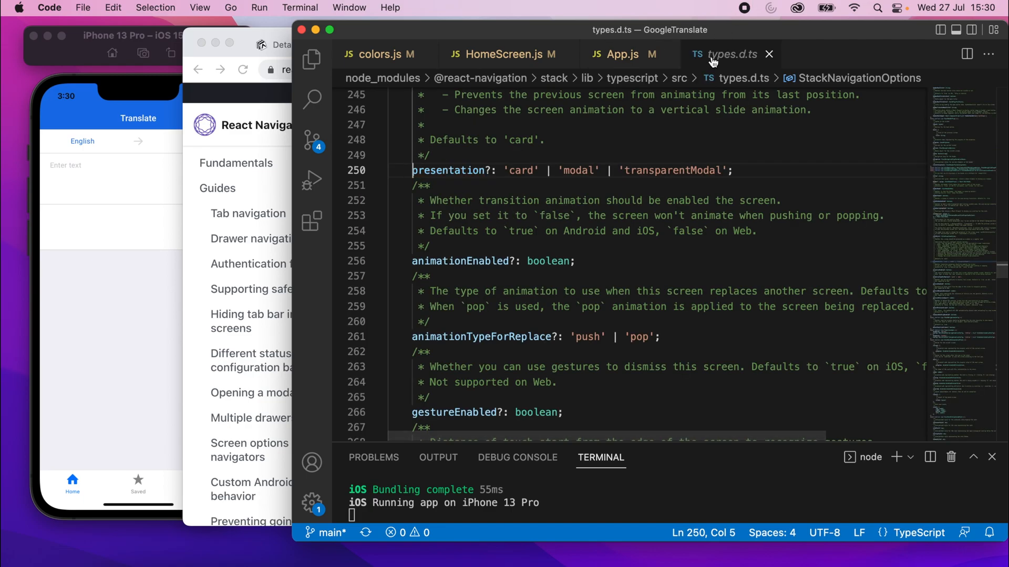
pyautogui.moveTo(632, 77)
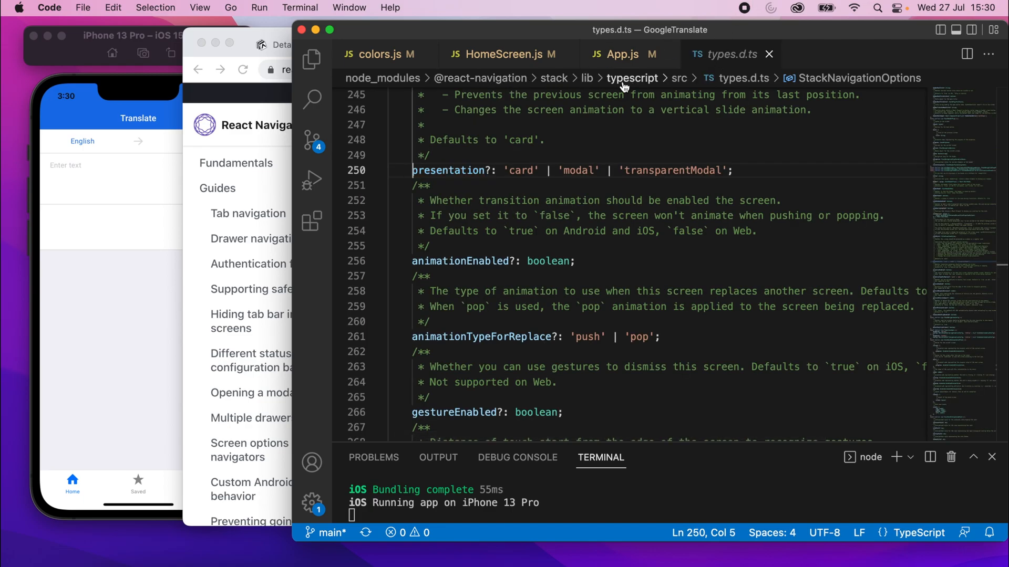
# Step: Set presentation to 'modal' and view the allowed values card, modal, transparentModal in types.d.ts
pyautogui.click(503, 170)
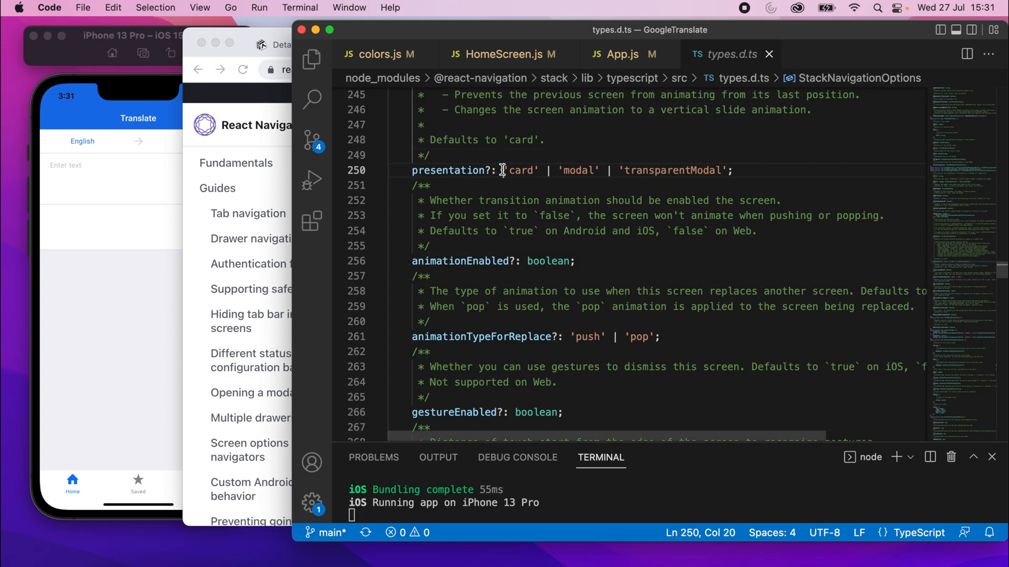
pyautogui.moveTo(500, 170); pyautogui.dragTo(732, 170)
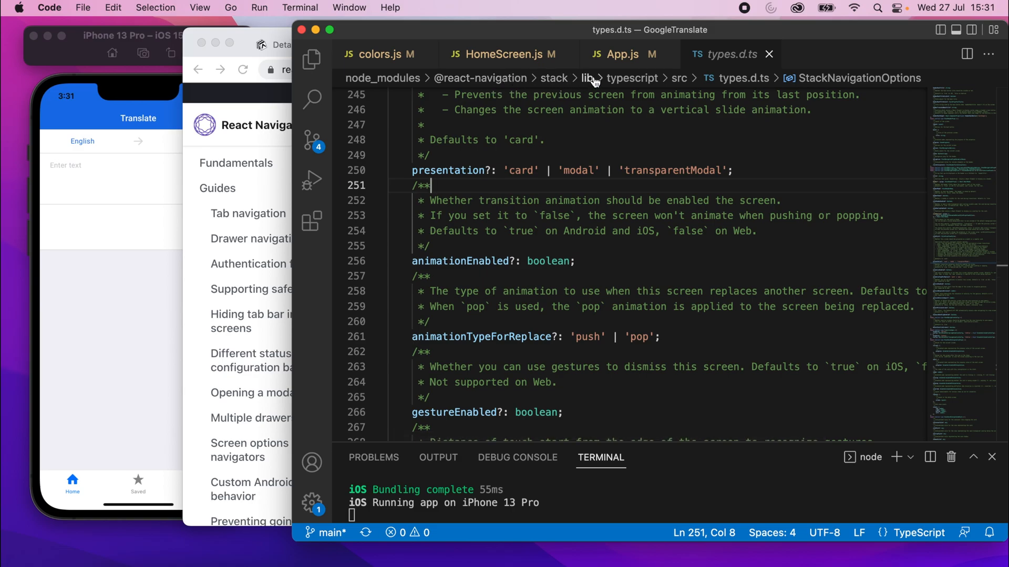
pyautogui.moveTo(547, 77)
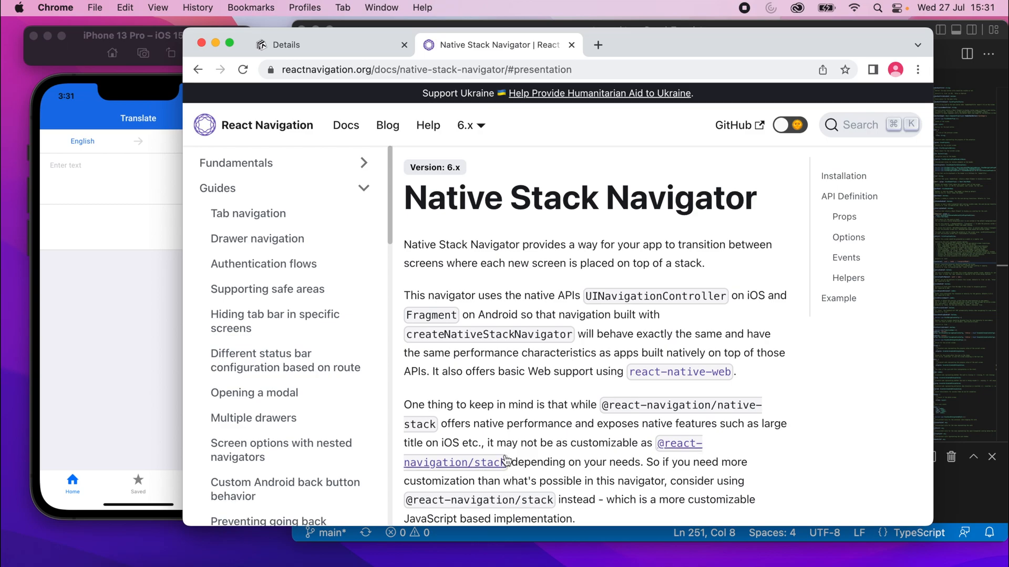
pyautogui.moveTo(596, 405); pyautogui.dragTo(438, 443)
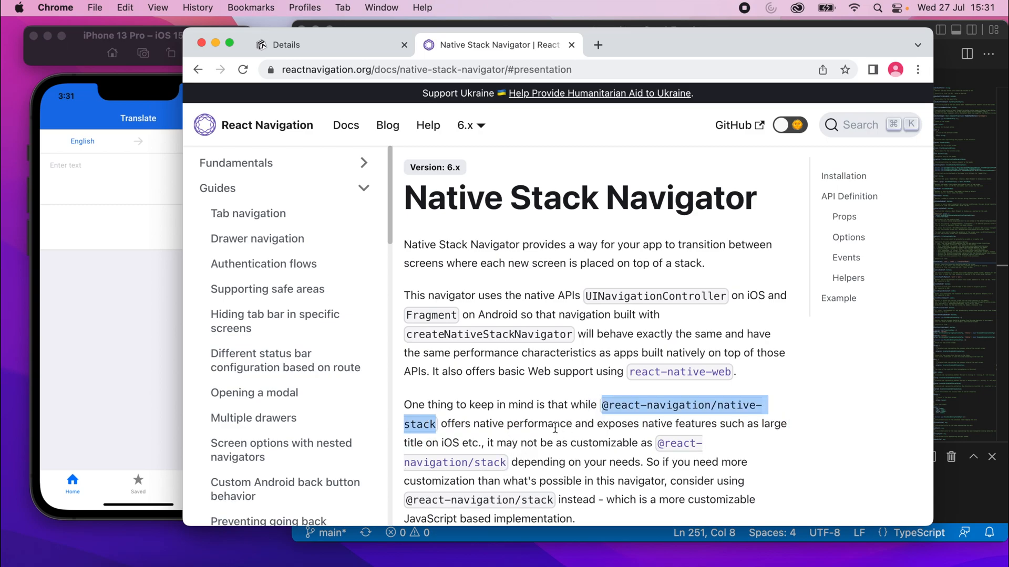
pyautogui.moveTo(736, 439)
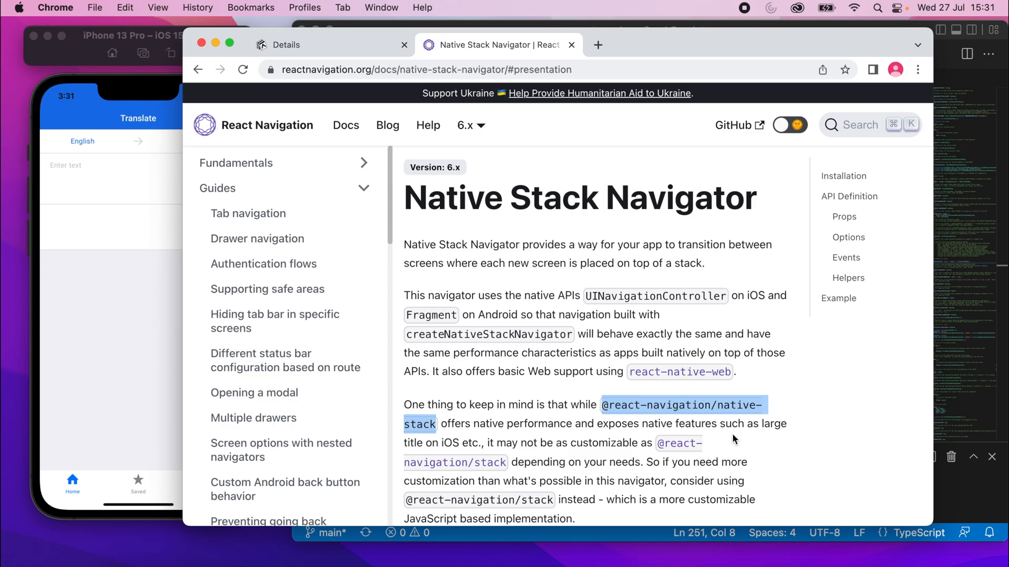
pyautogui.moveTo(464, 468)
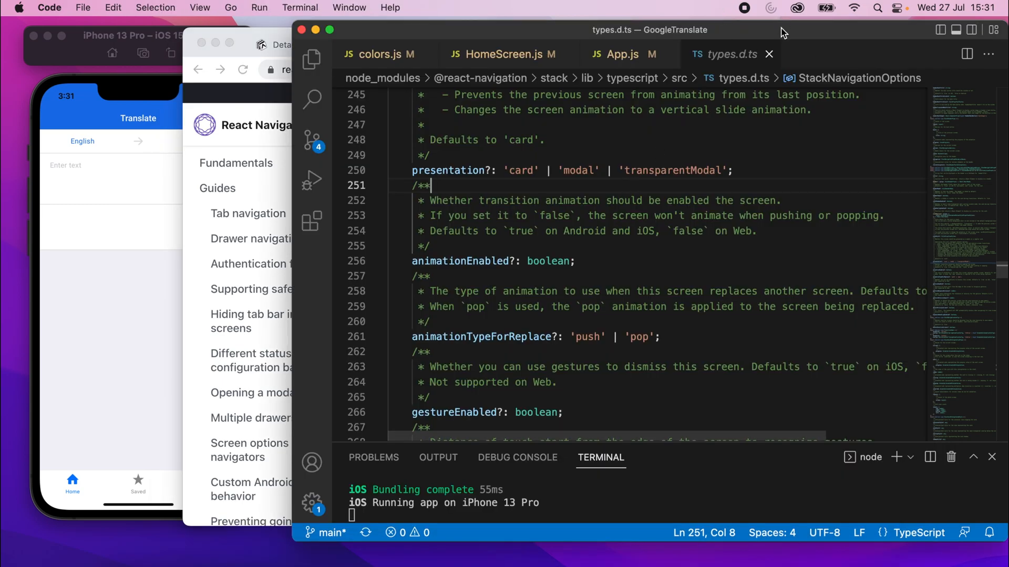
pyautogui.write('pa')
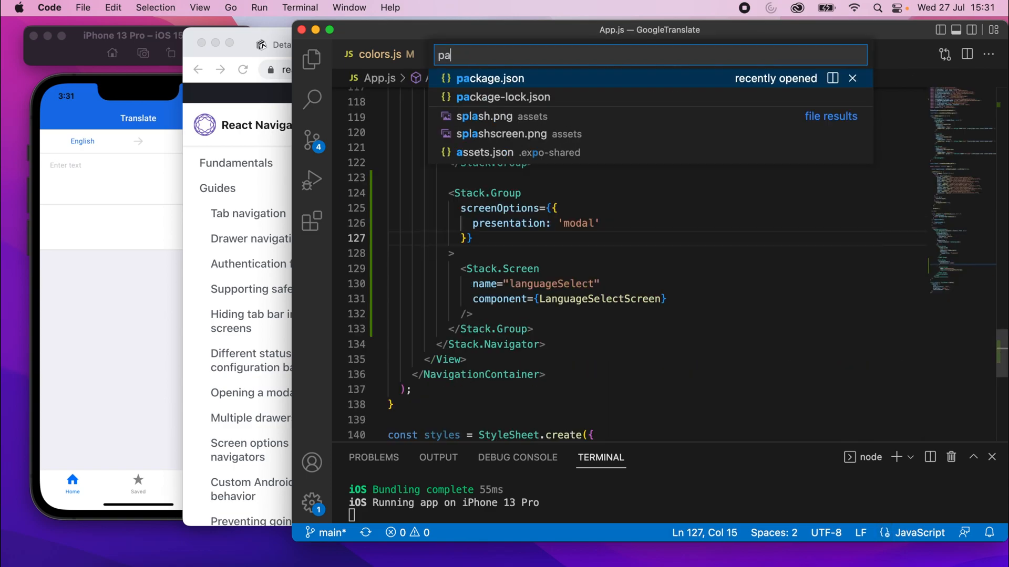
pyautogui.click(490, 78)
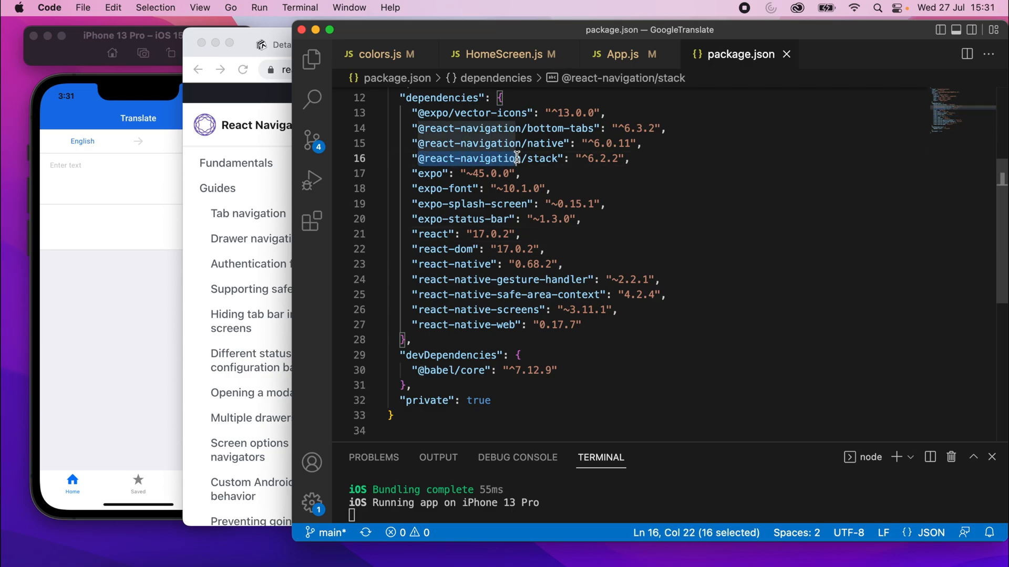
pyautogui.click(637, 159)
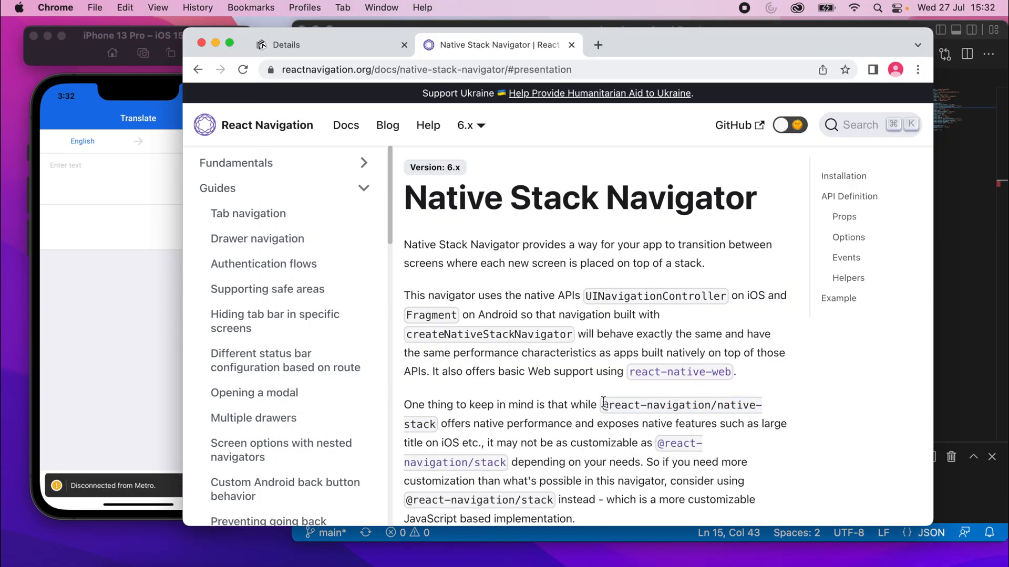
pyautogui.moveTo(602, 405); pyautogui.dragTo(436, 424)
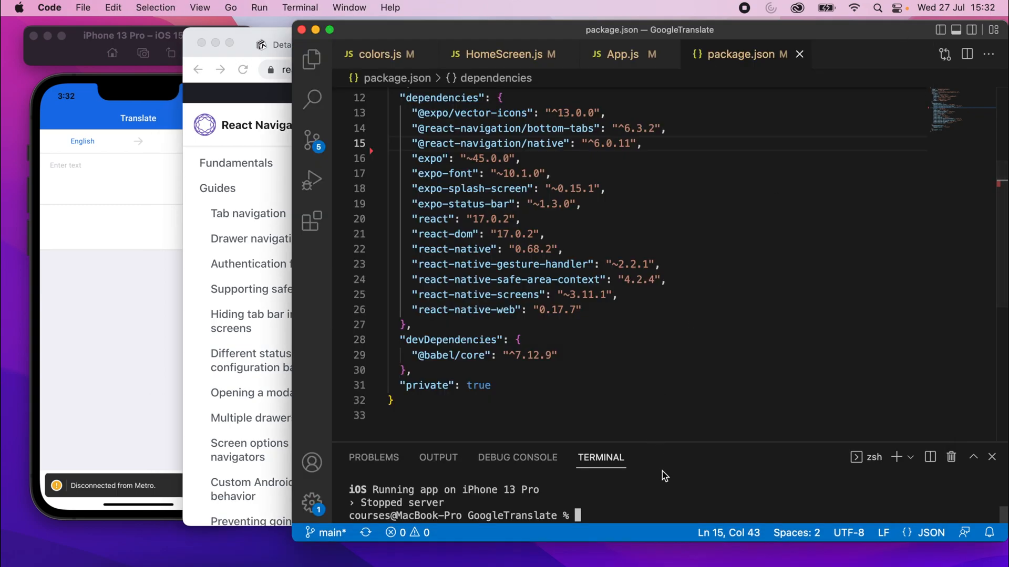
pyautogui.write('npm install @react-navigation/native-stack')
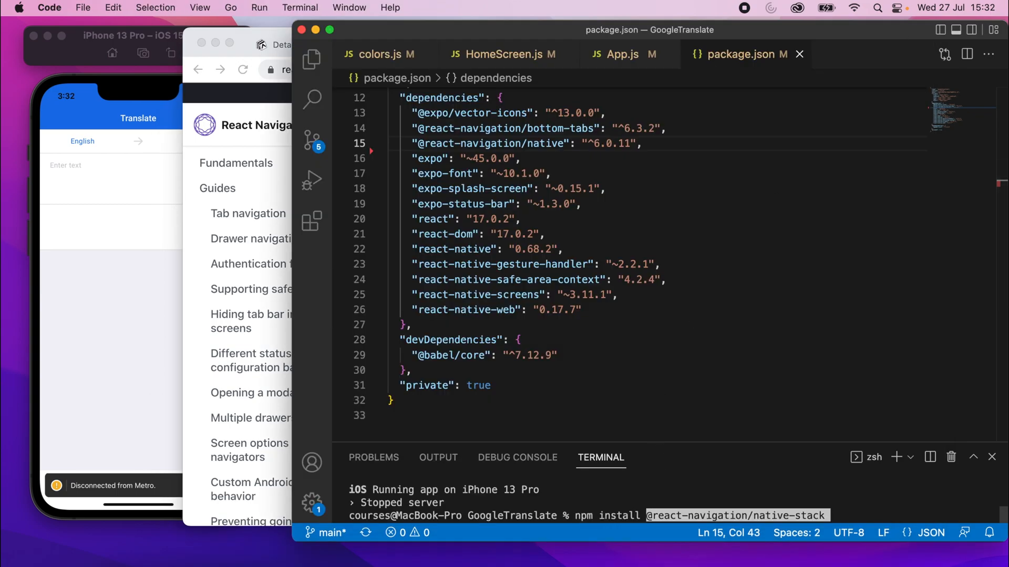
pyautogui.press('enter')
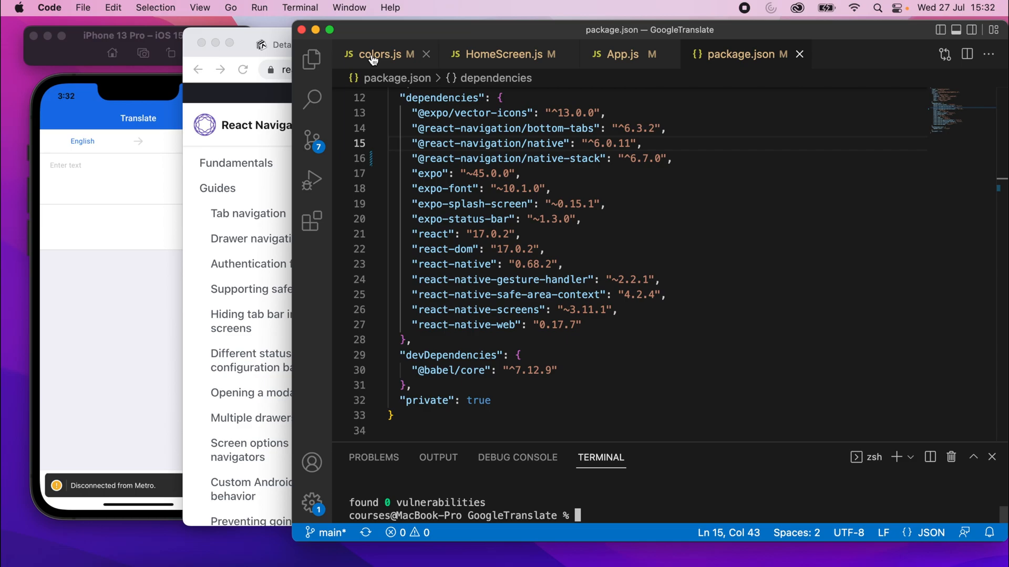
pyautogui.moveTo(373, 54)
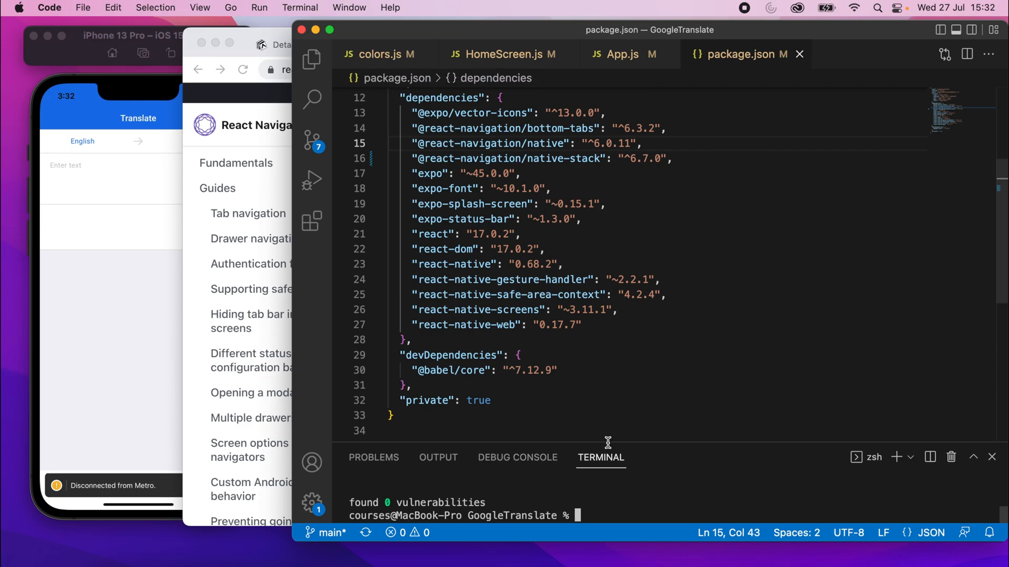
pyautogui.click(621, 54)
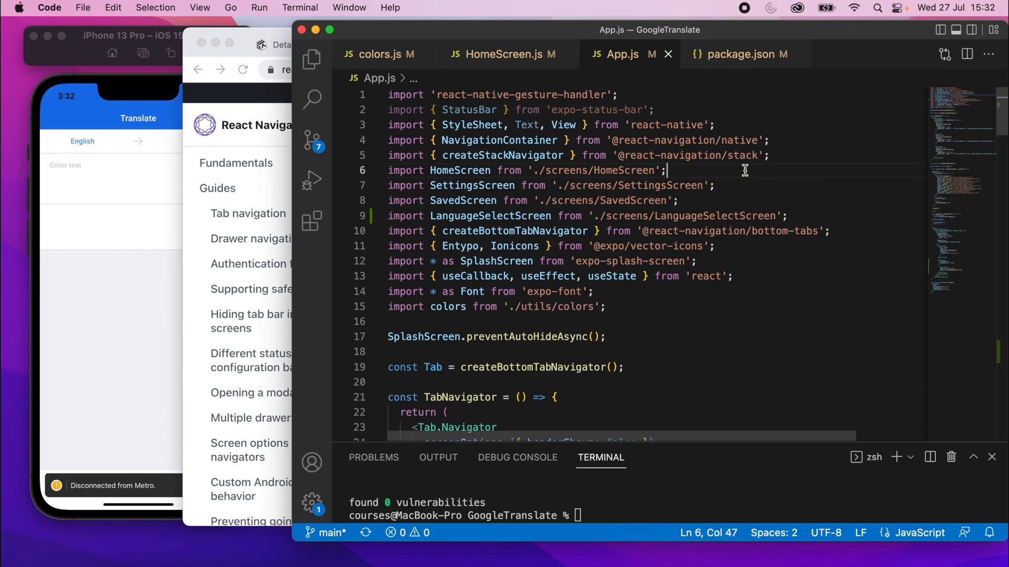
pyautogui.click(466, 155)
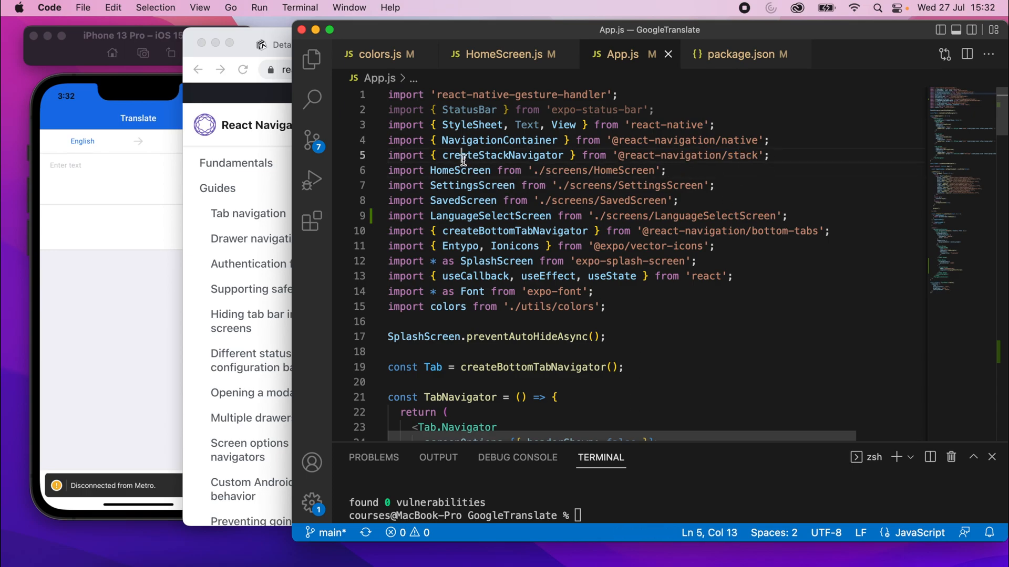
pyautogui.doubleClick(502, 155)
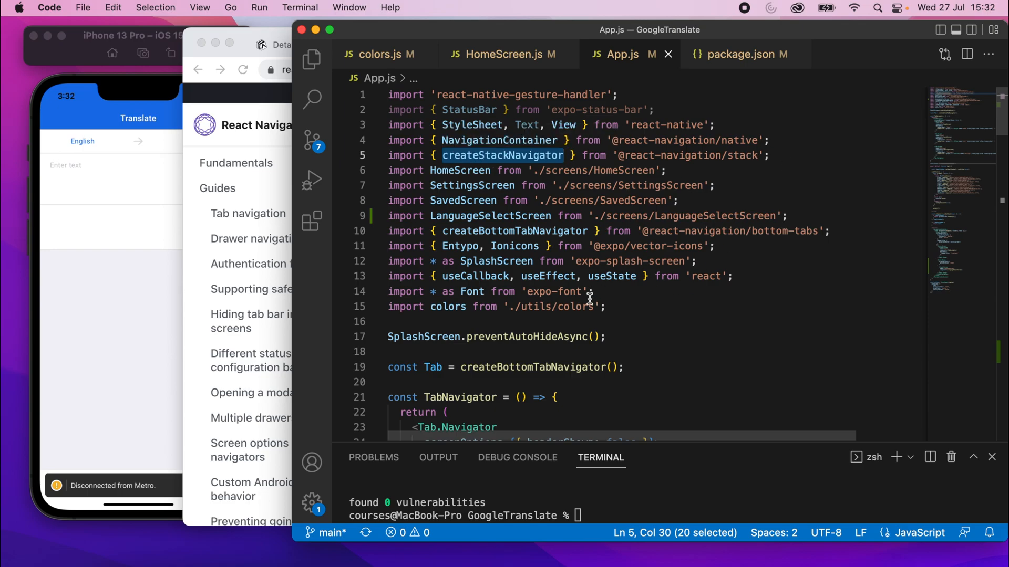
pyautogui.scroll(-3)
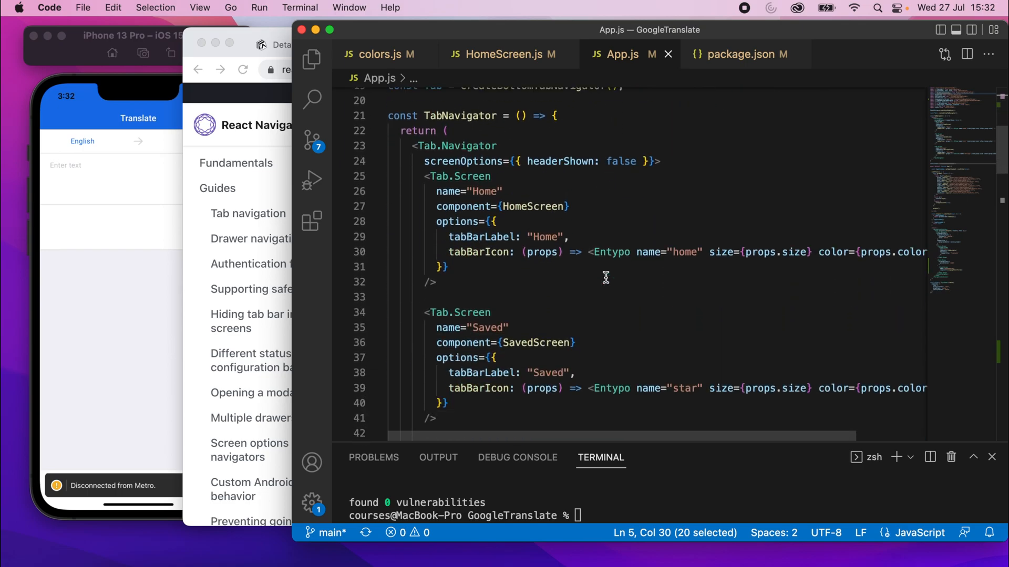
pyautogui.scroll(-3)
pyautogui.write('const Stack = cre();')
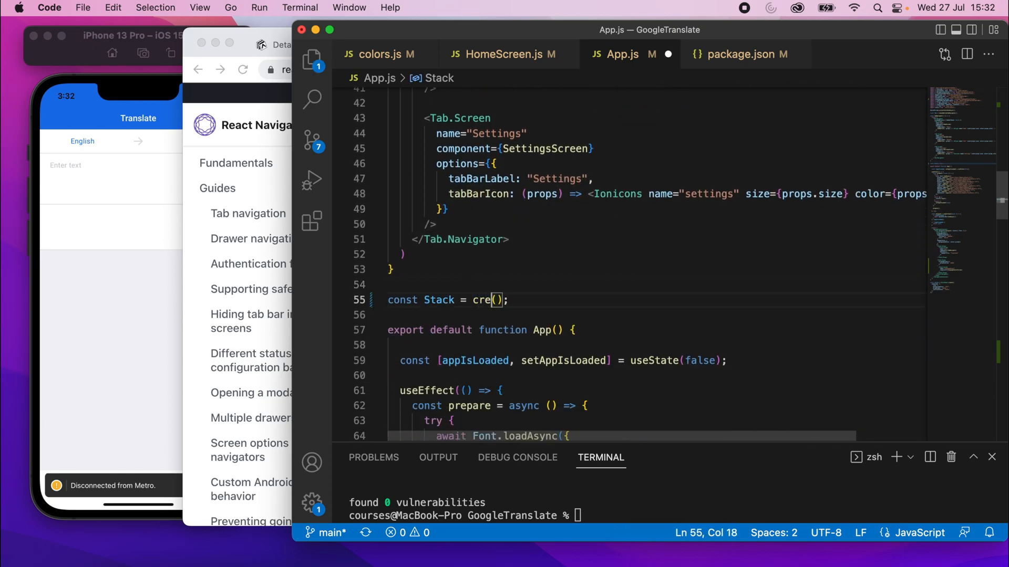
pyautogui.write("stack';")
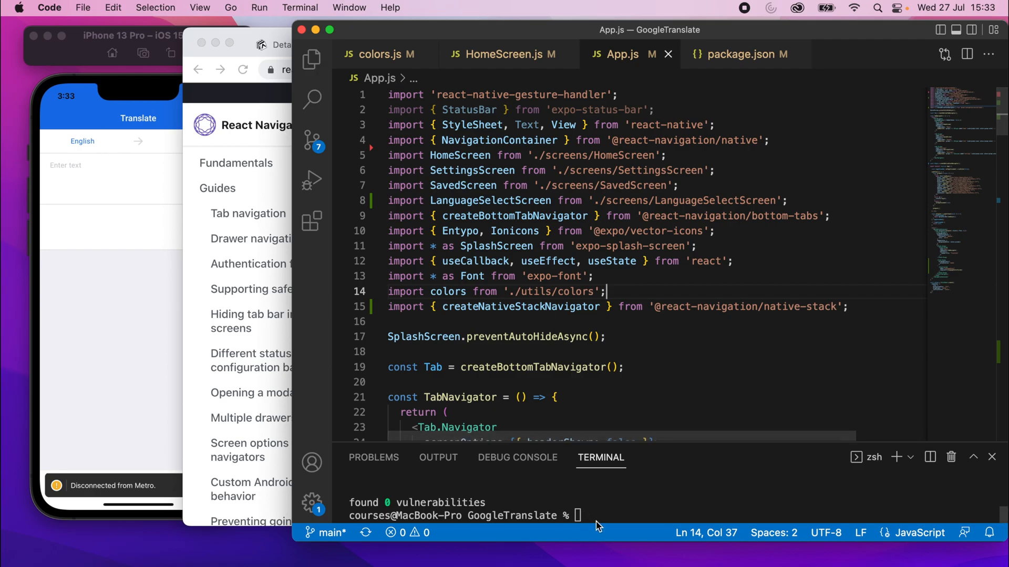
# Step: Run npm start to rebuild the app so languageSelect opens as a modal
pyautogui.write('npm st')
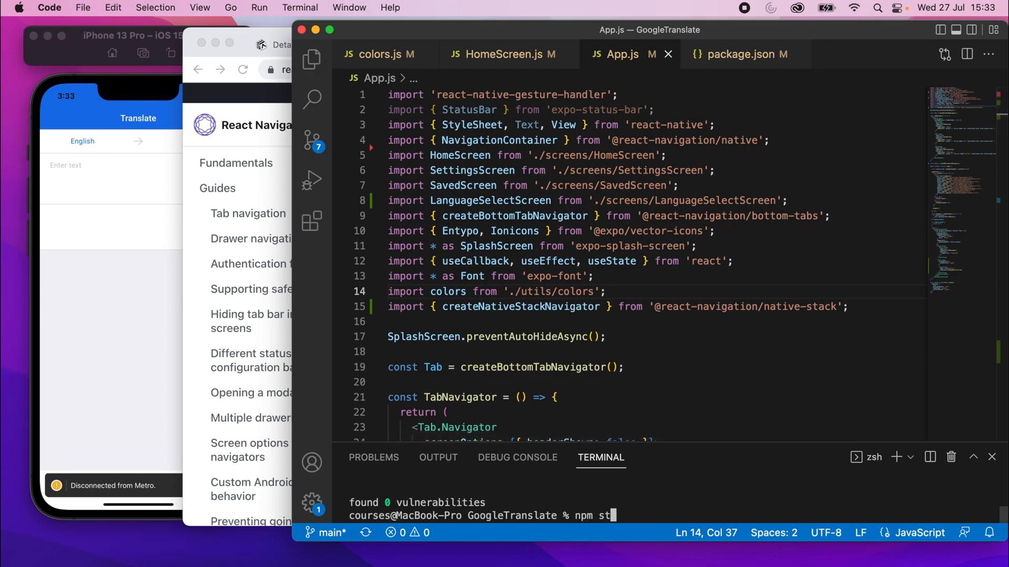
pyautogui.write('art')
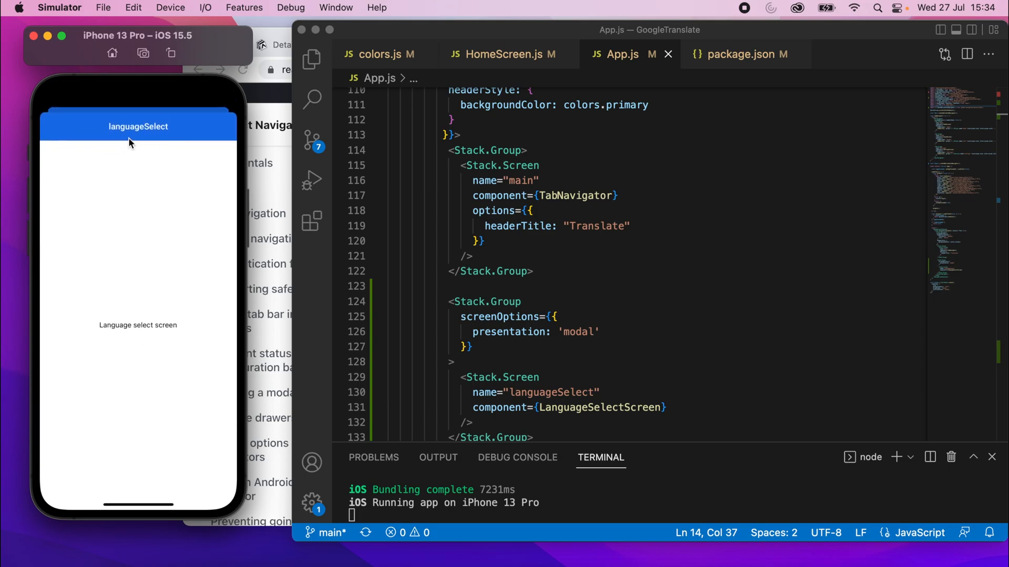
pyautogui.moveTo(60, 174)
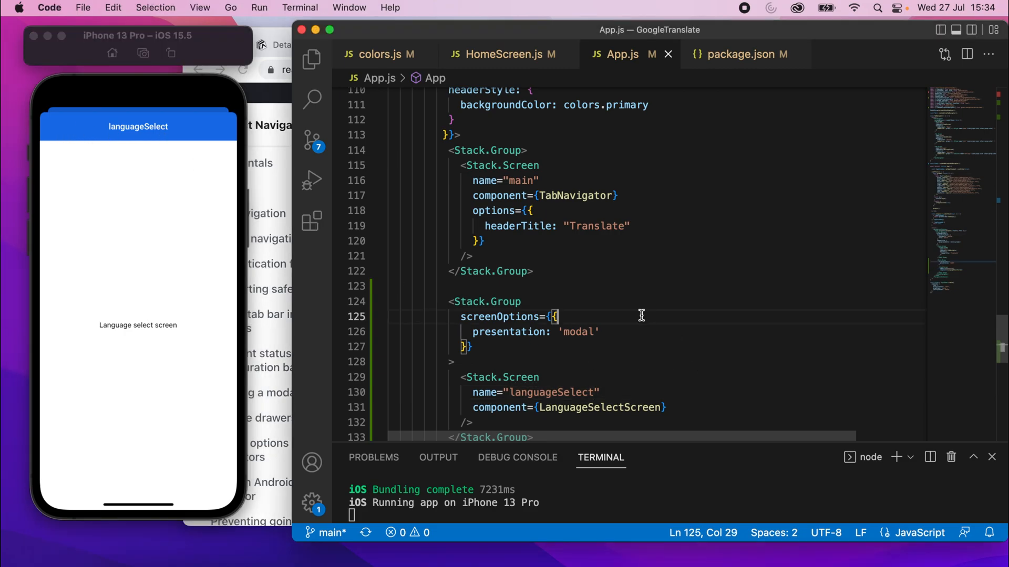
# Step: Change the language group presentation to 'containedModal' and tap English to verify it
pyautogui.write('containedM')
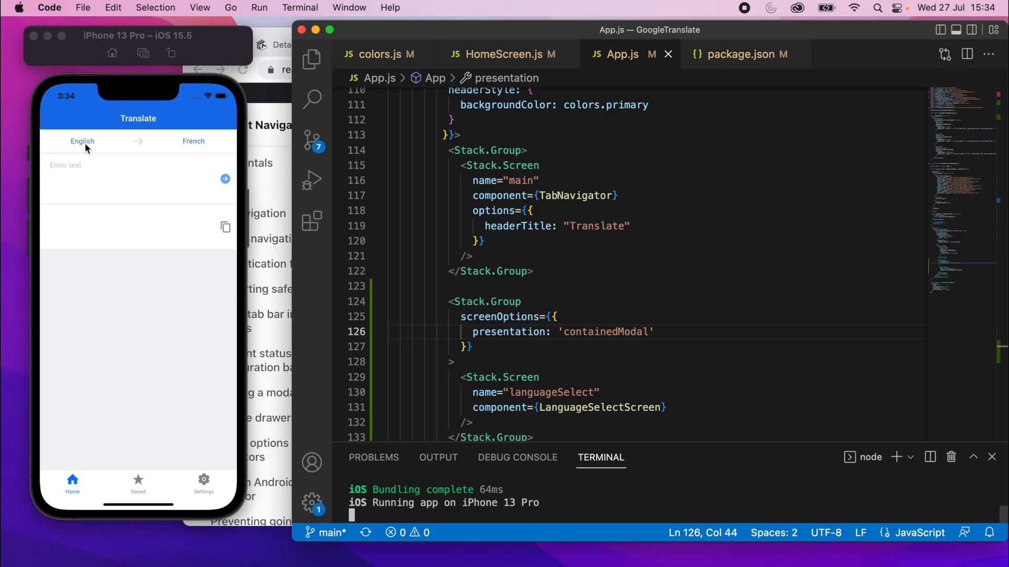
pyautogui.click(83, 143)
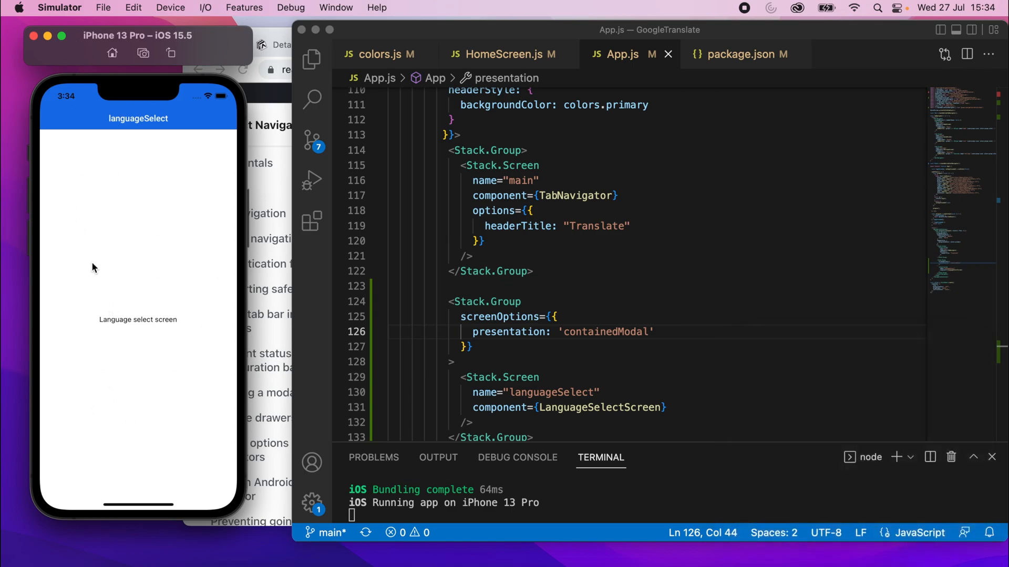
pyautogui.moveTo(107, 324)
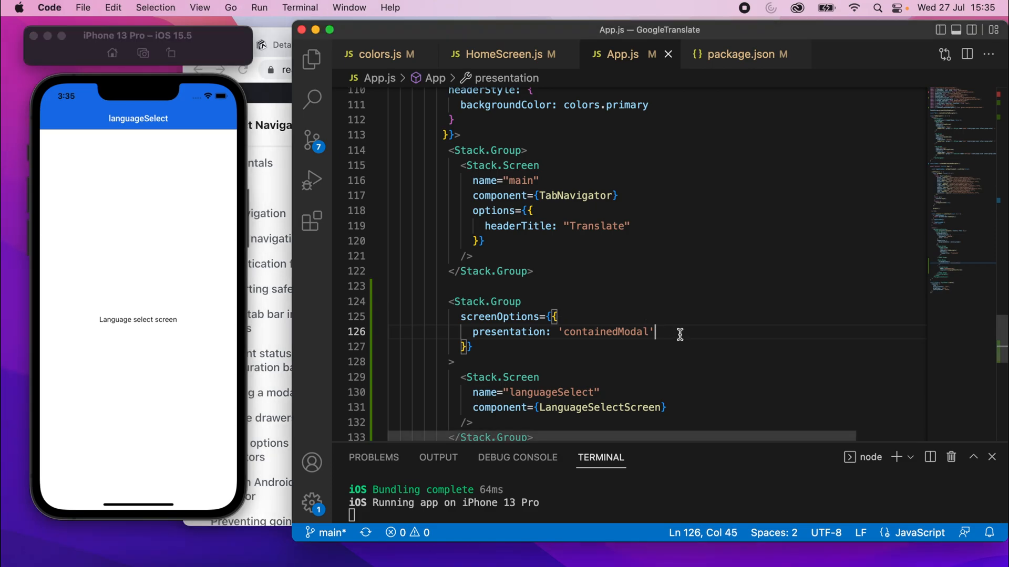
pyautogui.moveTo(504, 182)
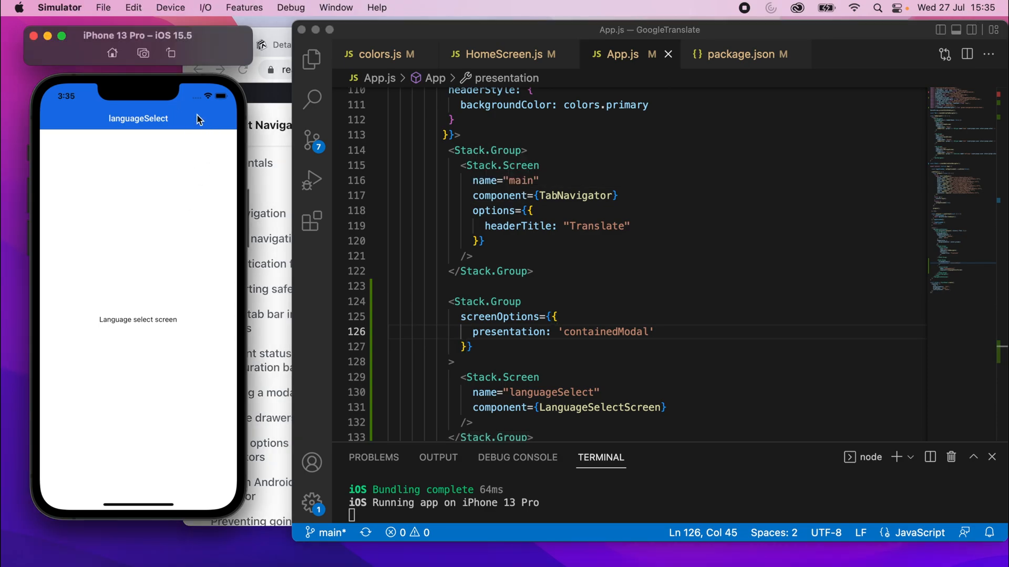
pyautogui.moveTo(143, 344)
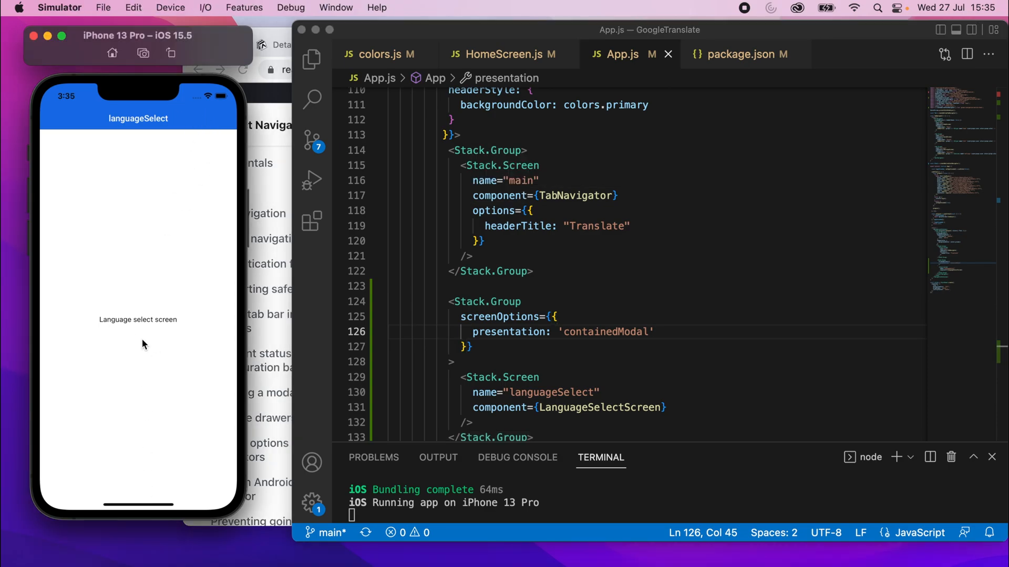